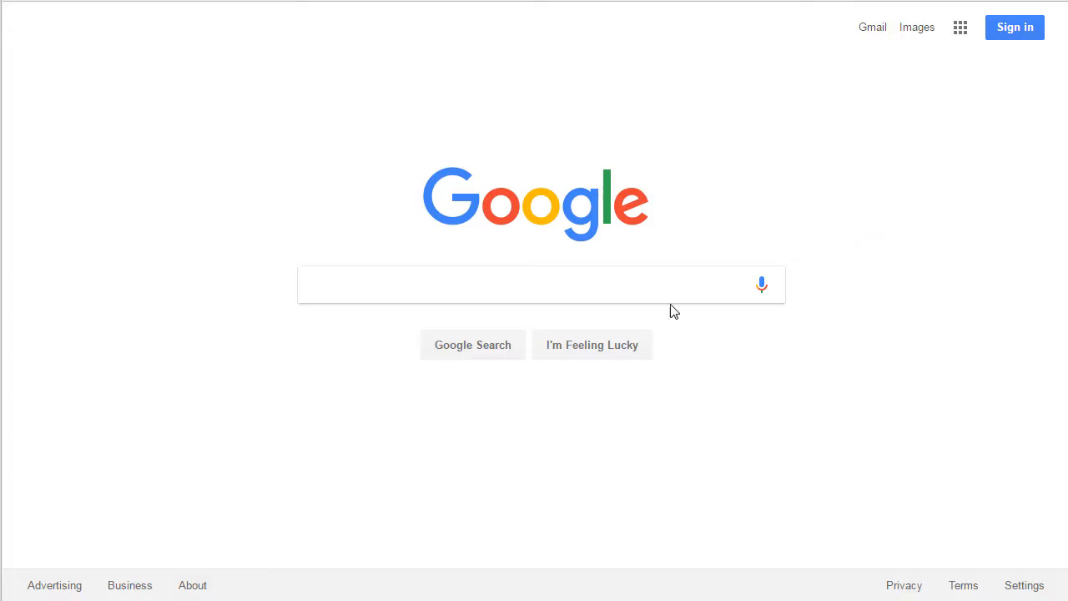
Search Google for 'trinket' and follow the trinket.io result to the home page.
type("trinke")
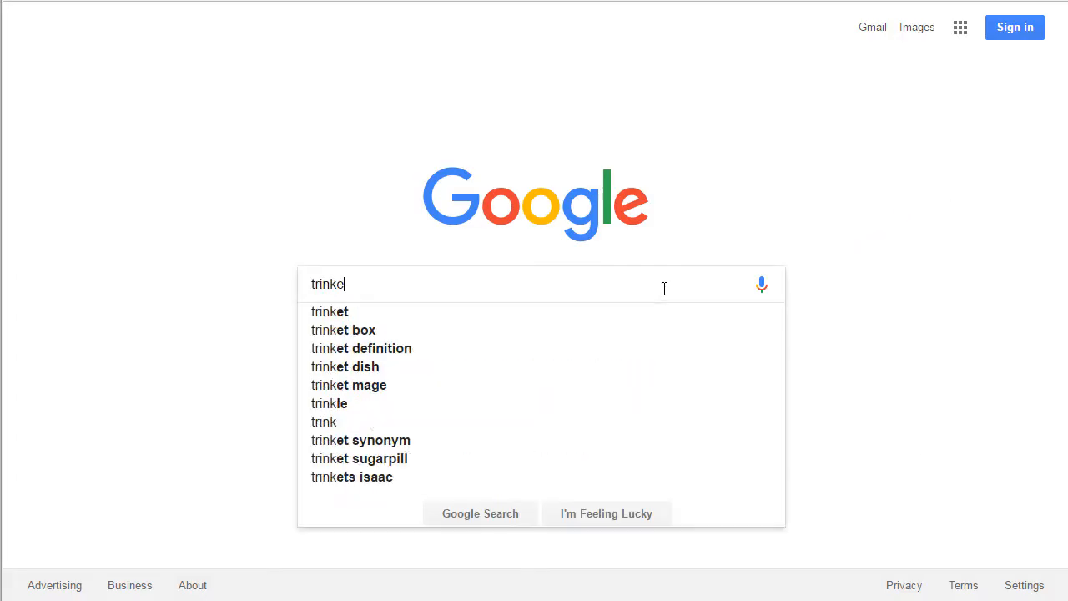
left_click(330, 311)
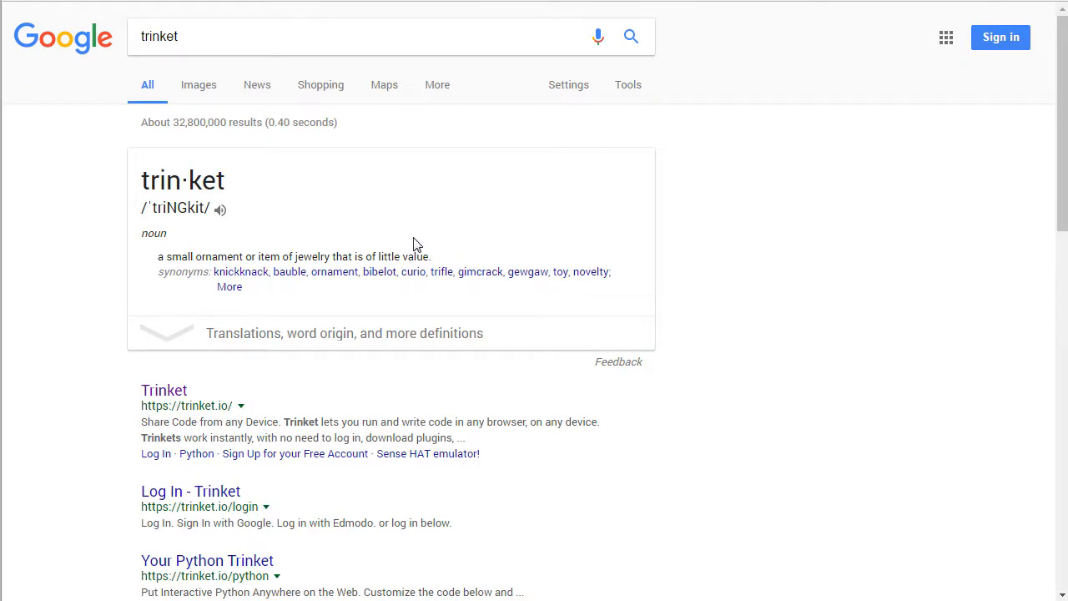
scroll("down", 3)
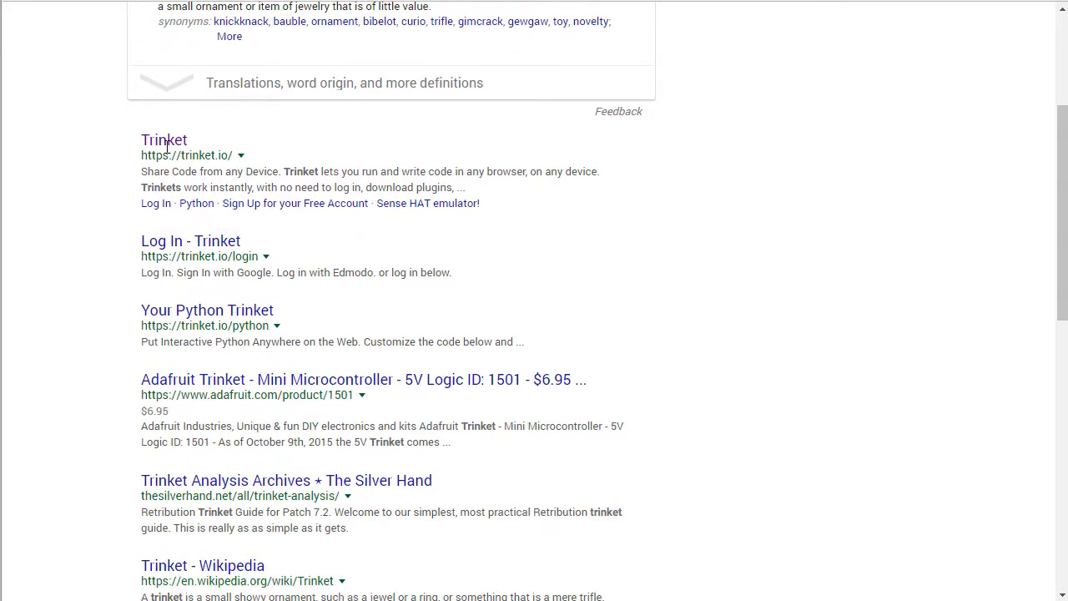
left_click(163, 140)
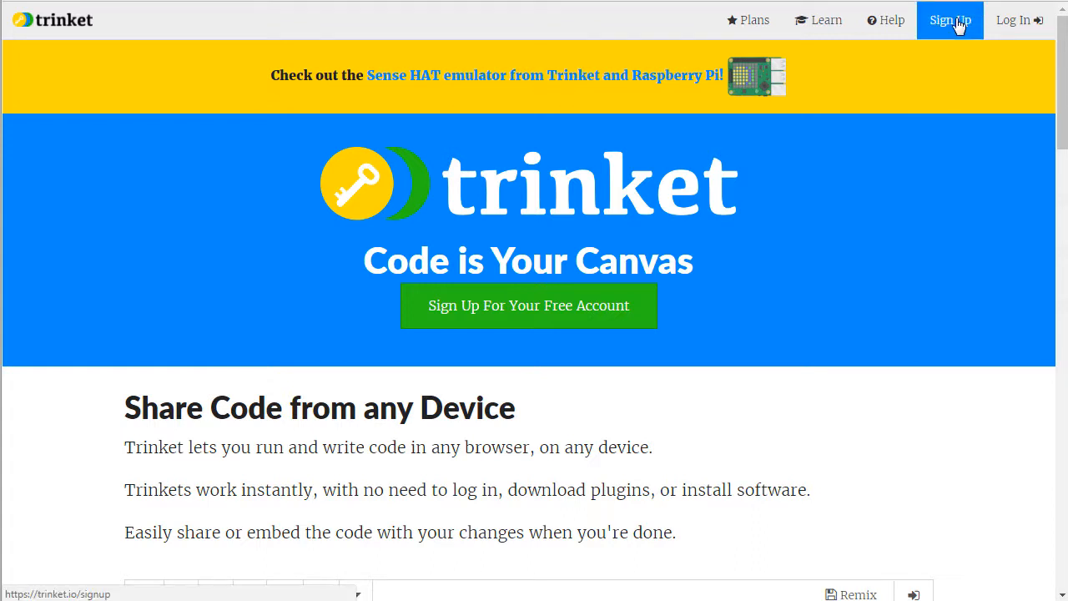
Start the Trinket free-account sign-up and choose Sign in with Google.
left_click(949, 20)
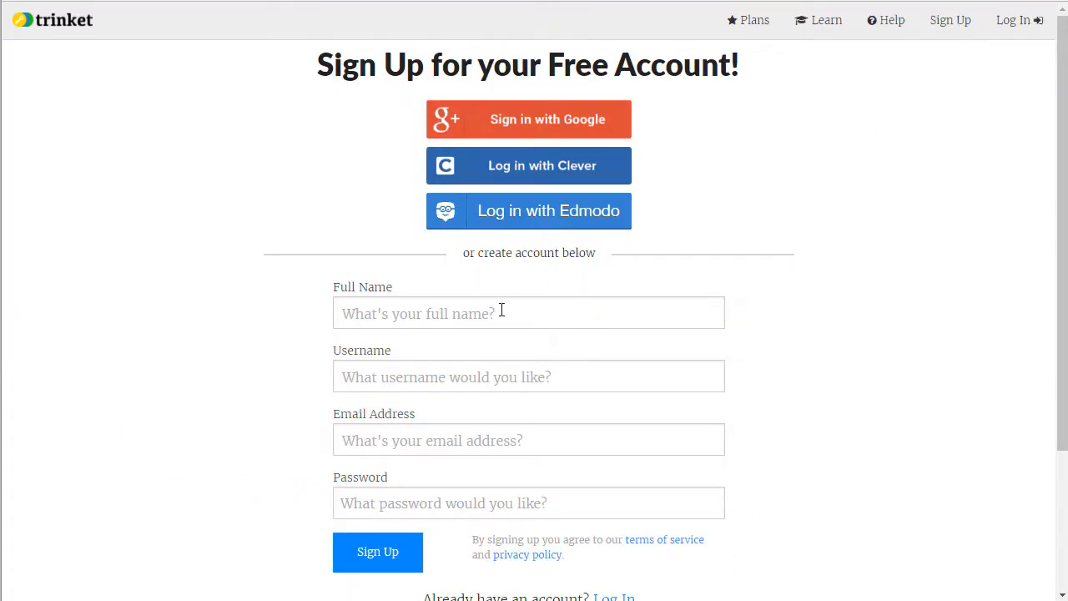
mouse_move(424, 493)
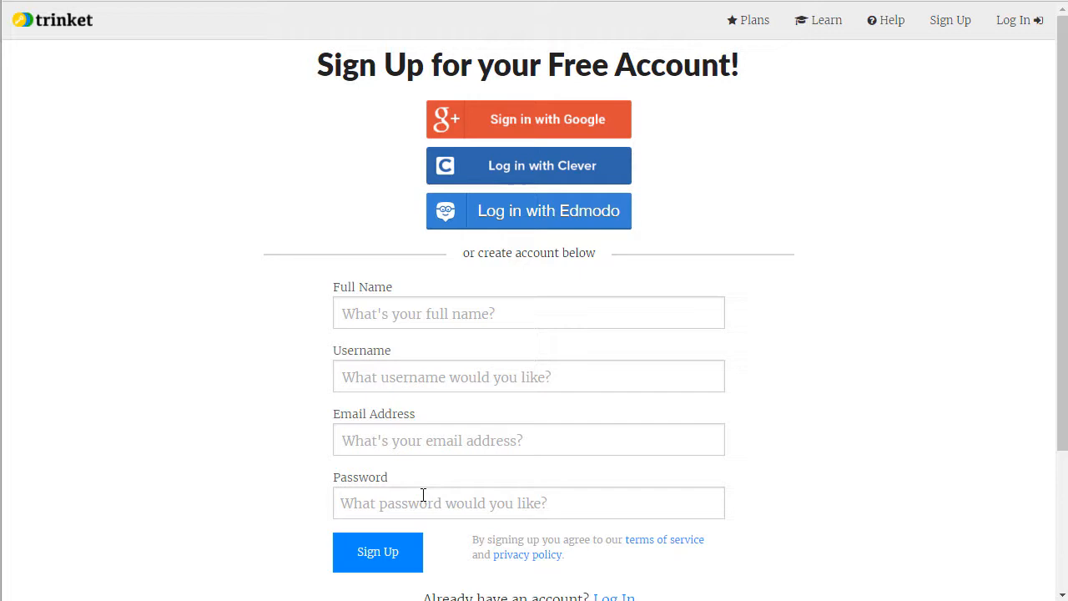
mouse_move(524, 125)
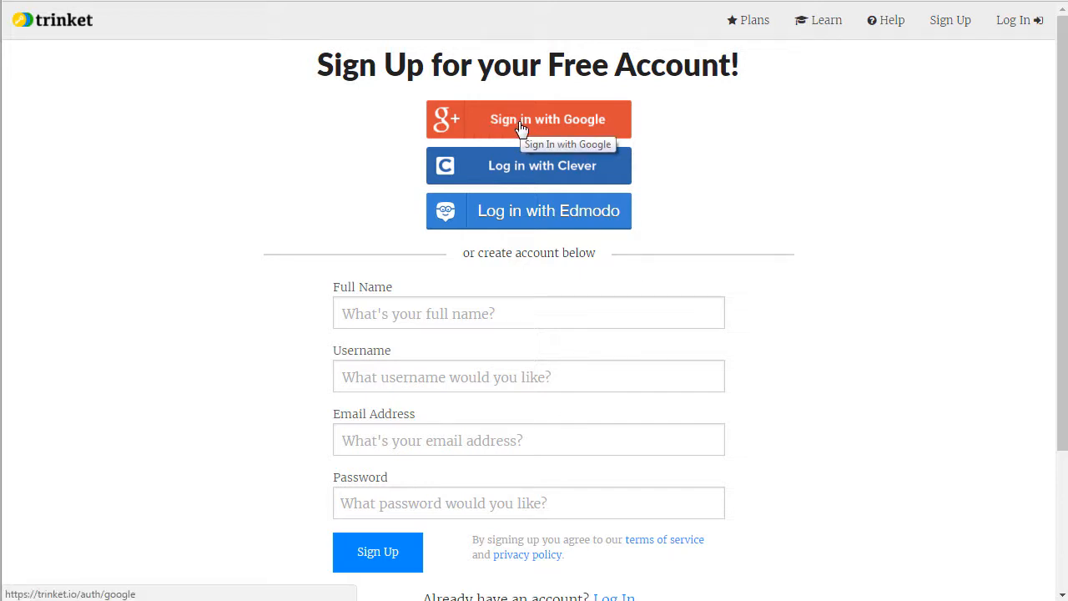
left_click(527, 119)
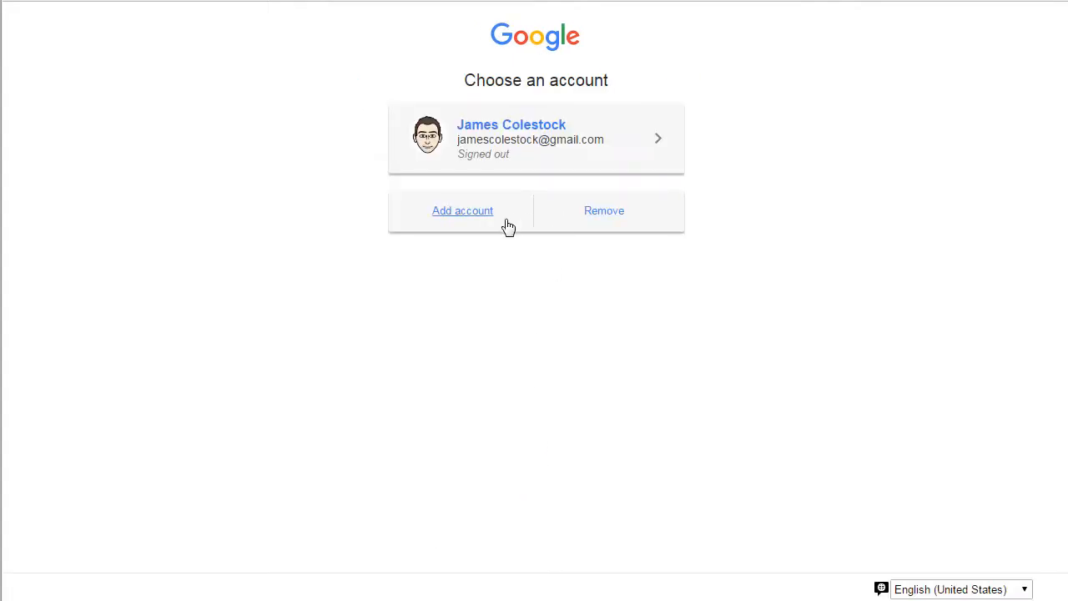
Add the school Google account, enter its password and sign in back to Trinket.
left_click(462, 211)
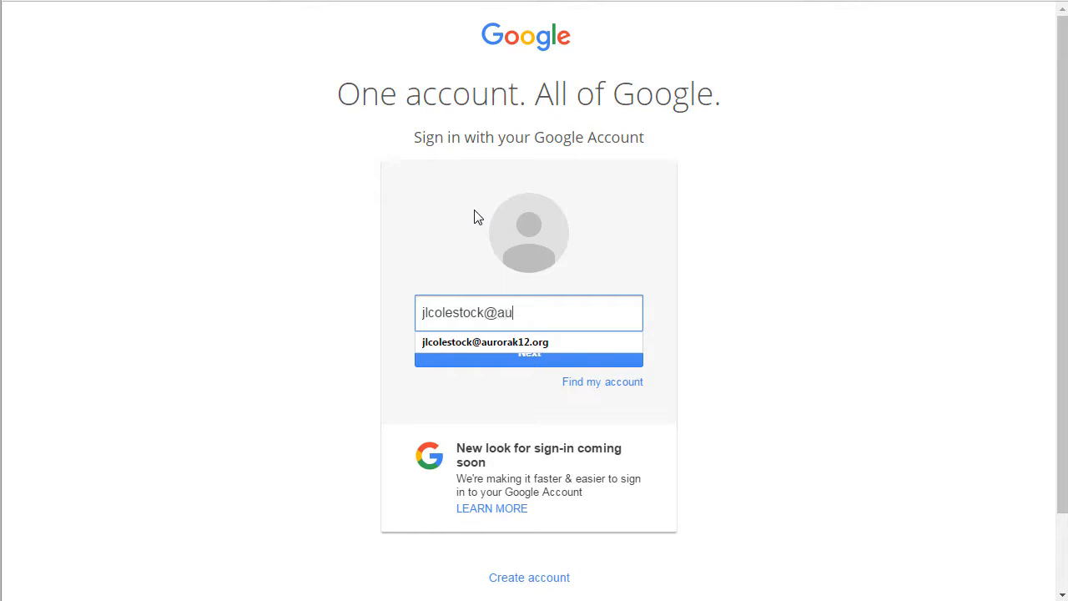
left_click(487, 342)
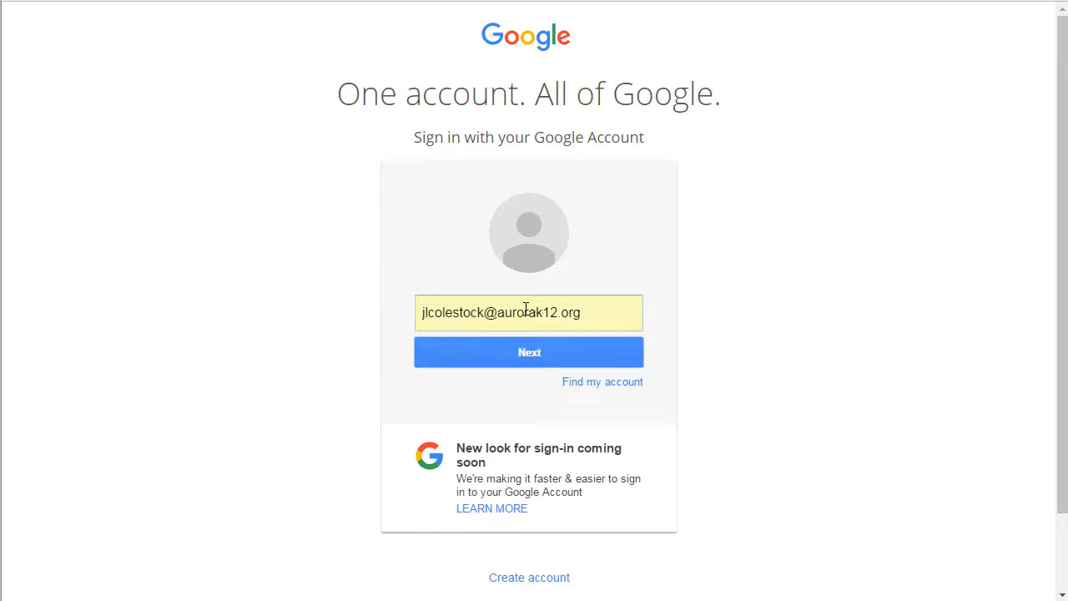
left_click(527, 352)
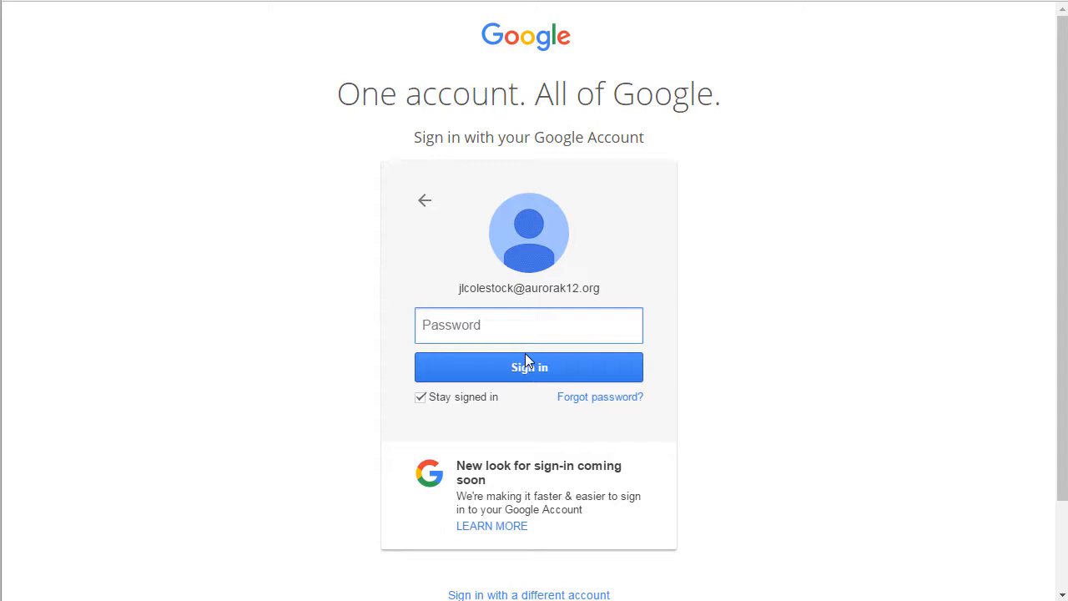
left_click(527, 324)
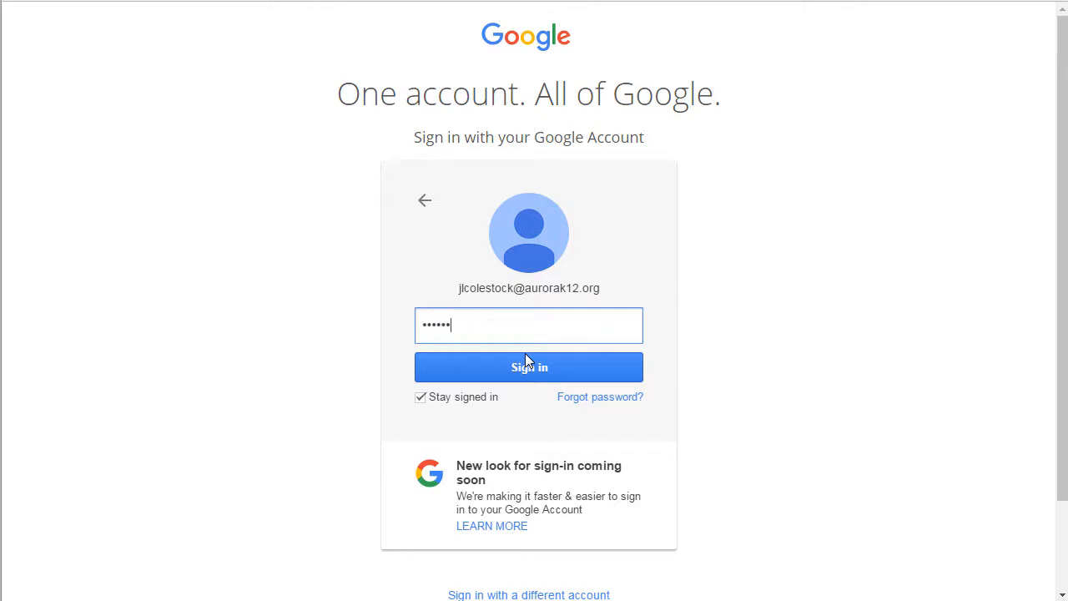
left_click(527, 367)
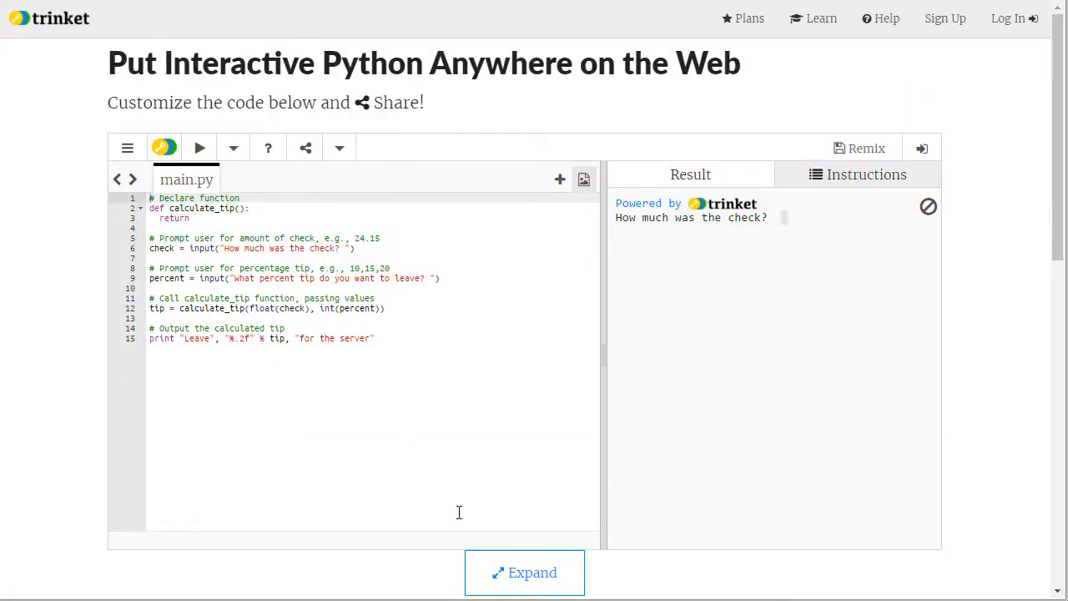
mouse_move(407, 373)
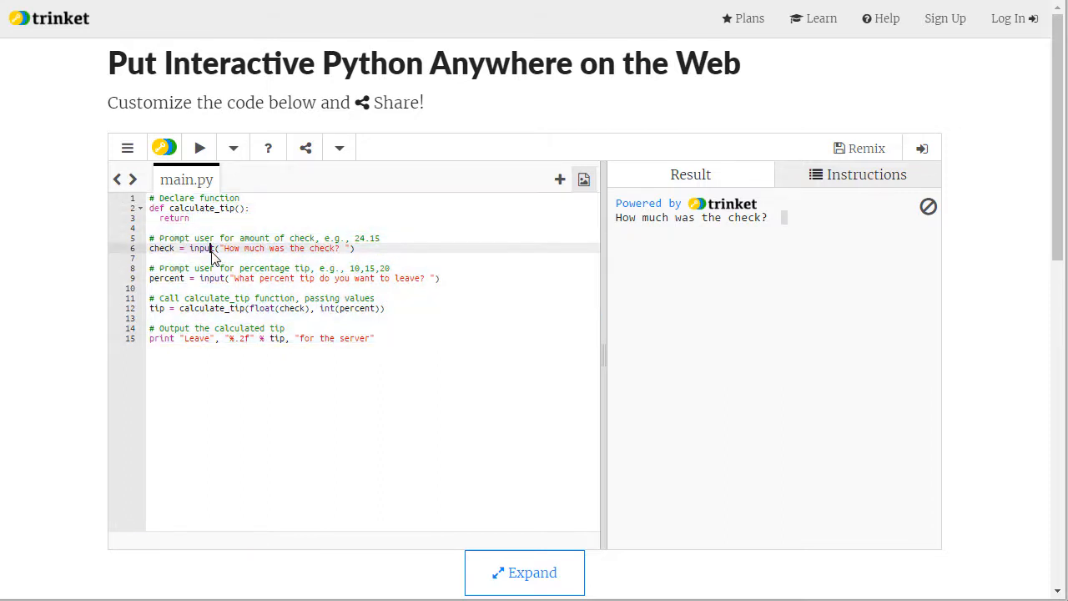
left_click(857, 175)
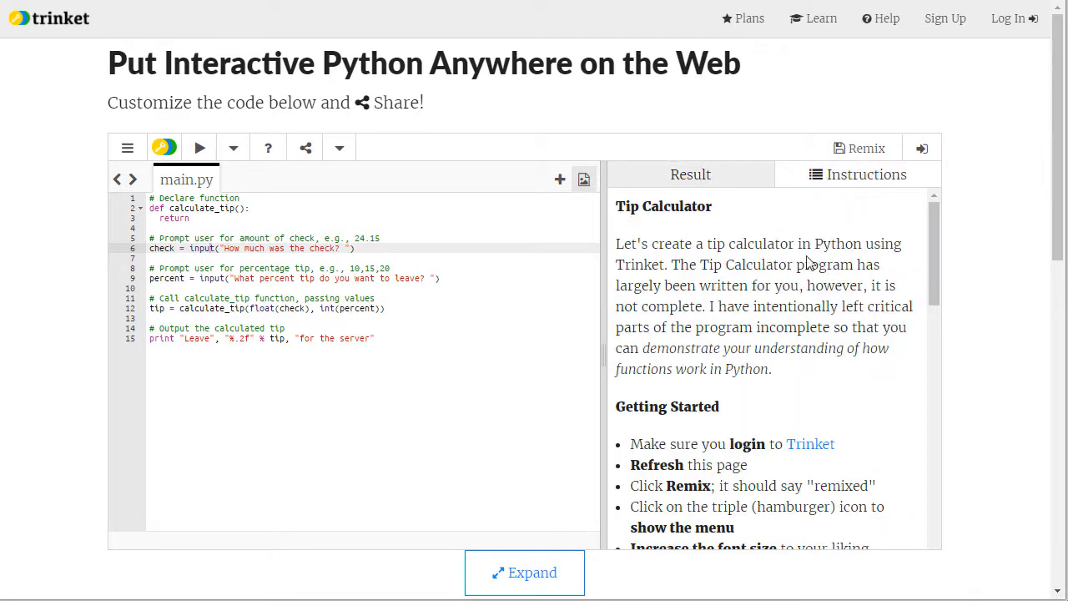
scroll("down", 3)
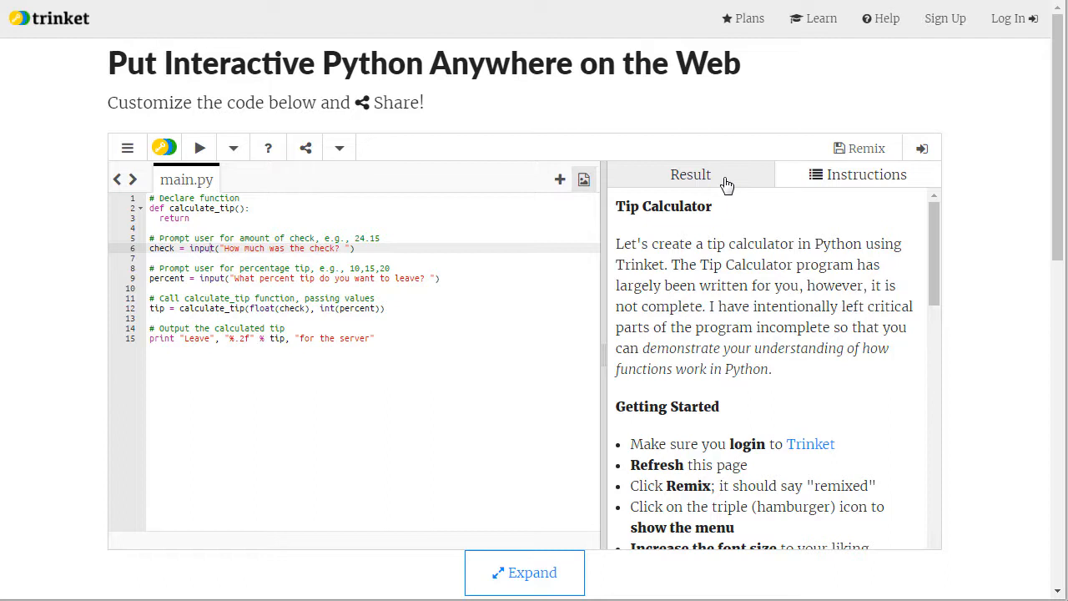
left_click(198, 147)
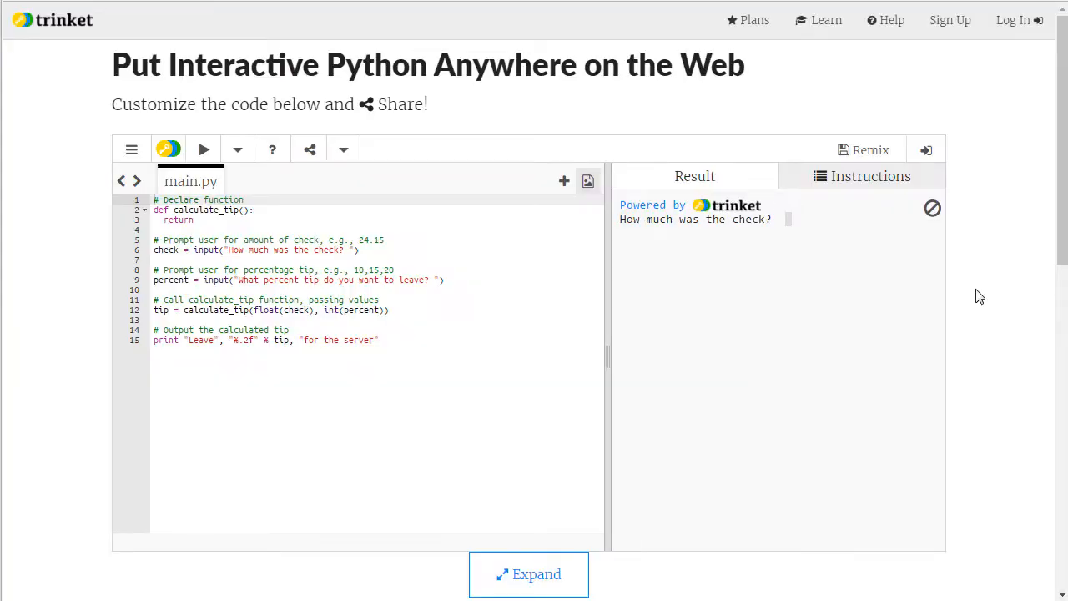
mouse_move(1018, 30)
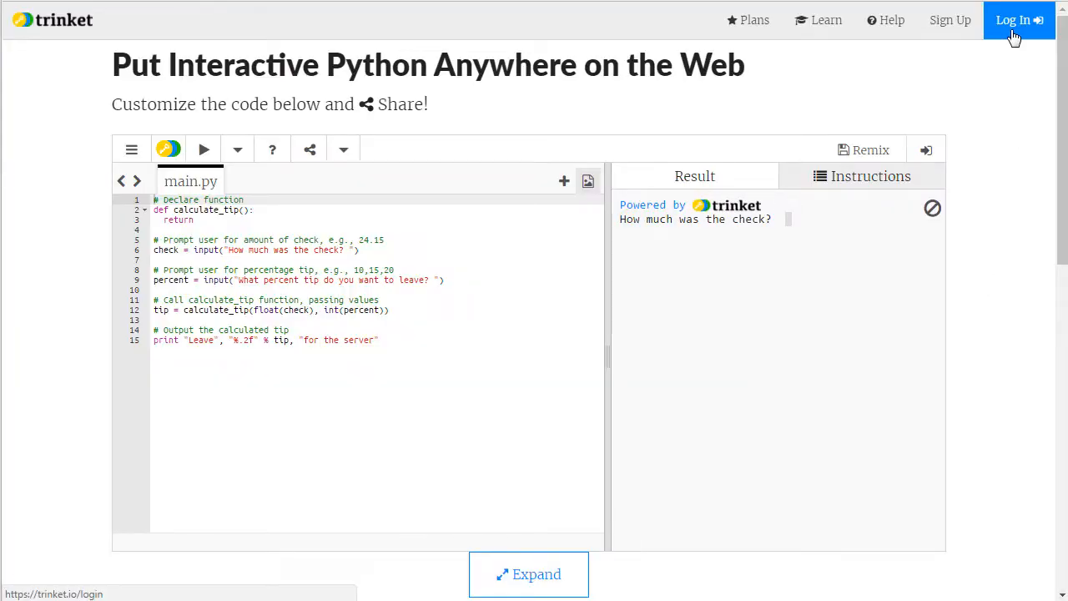
Log in to Trinket with the Google account, reaching My Recent Trinkets.
left_click(1014, 20)
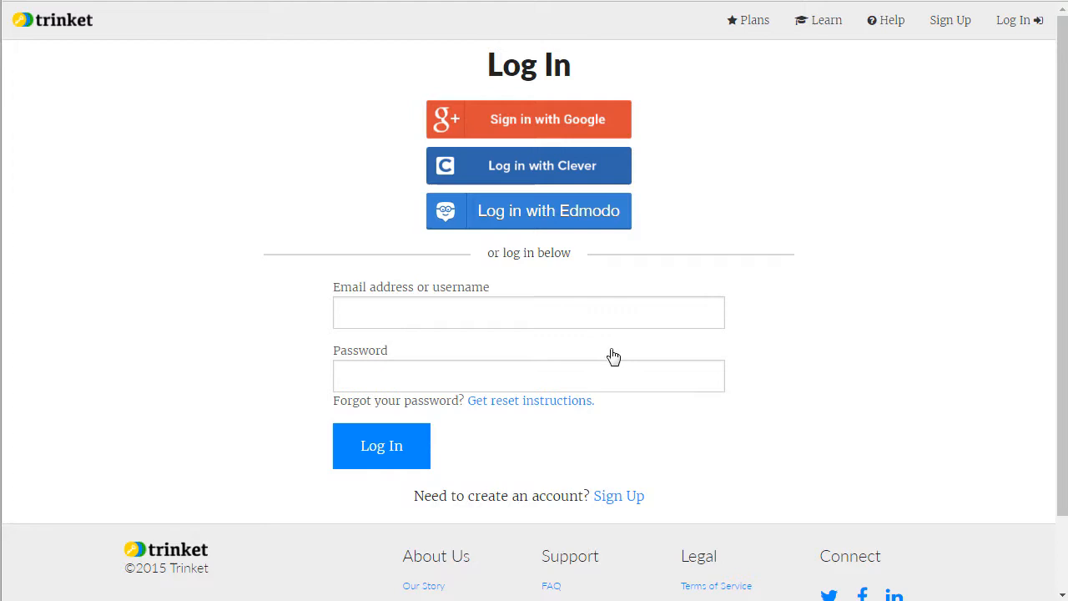
left_click(381, 446)
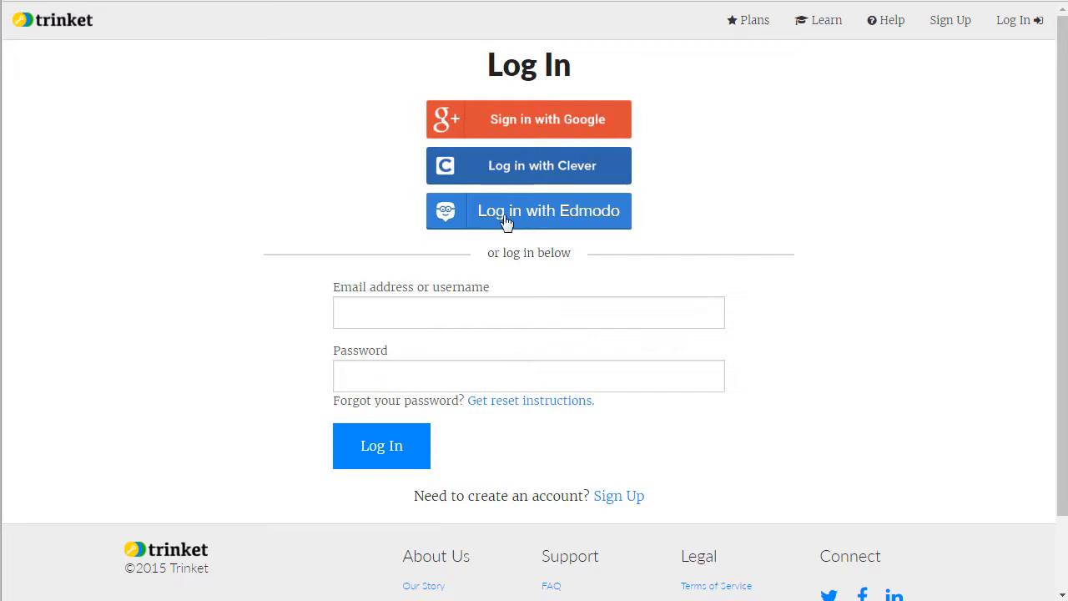
mouse_move(559, 120)
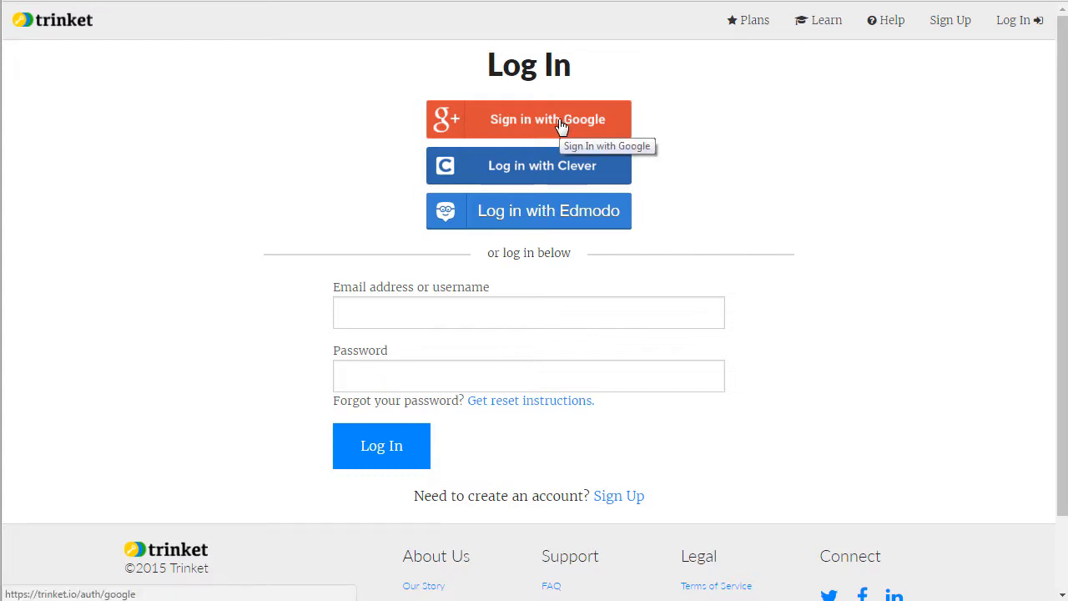
left_click(559, 118)
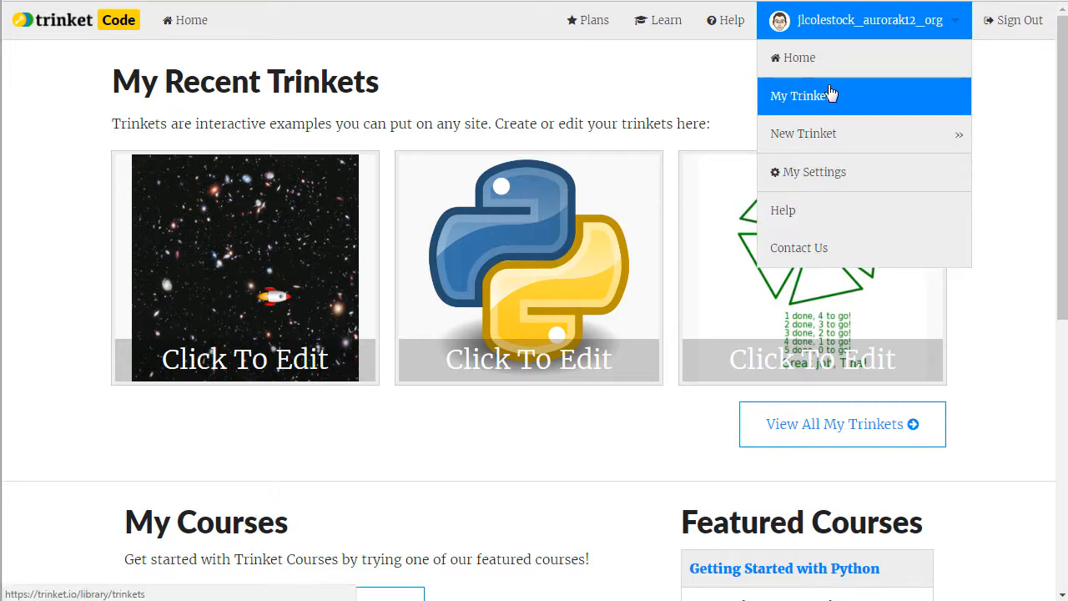
mouse_move(714, 85)
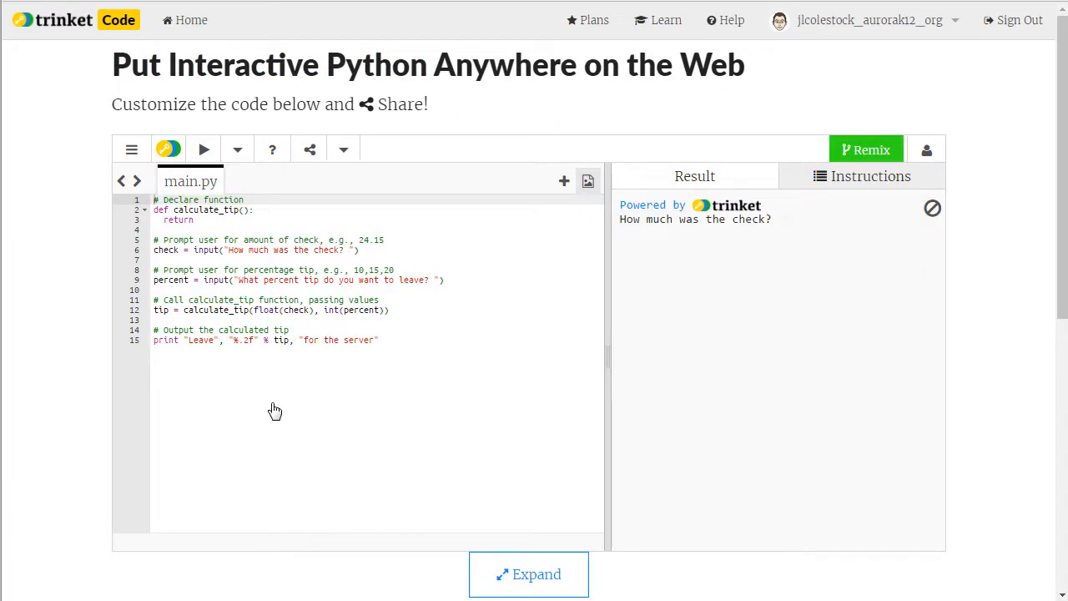
mouse_move(863, 150)
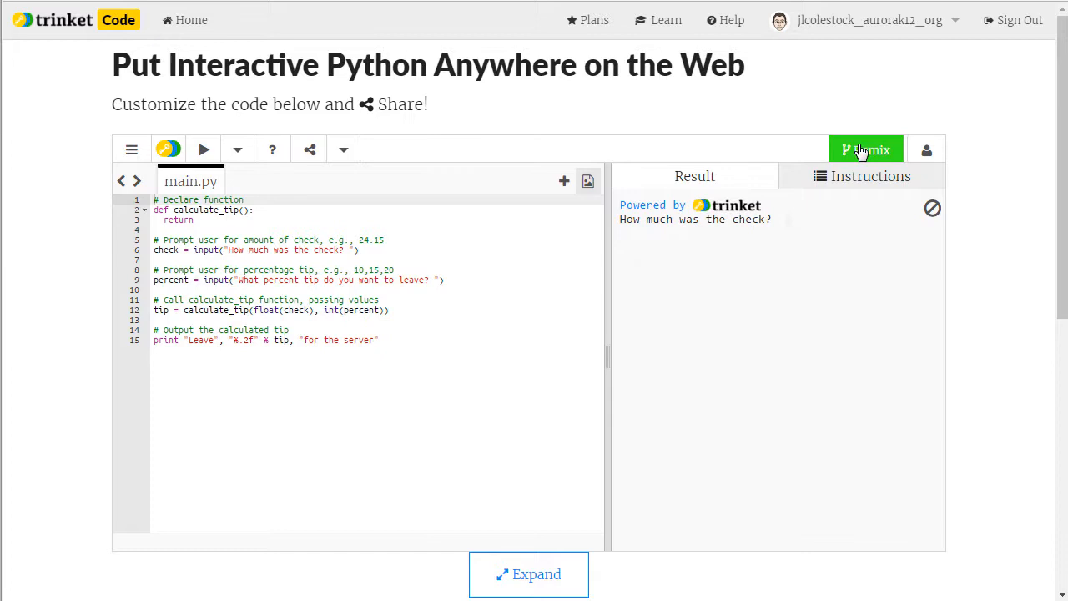
mouse_move(888, 167)
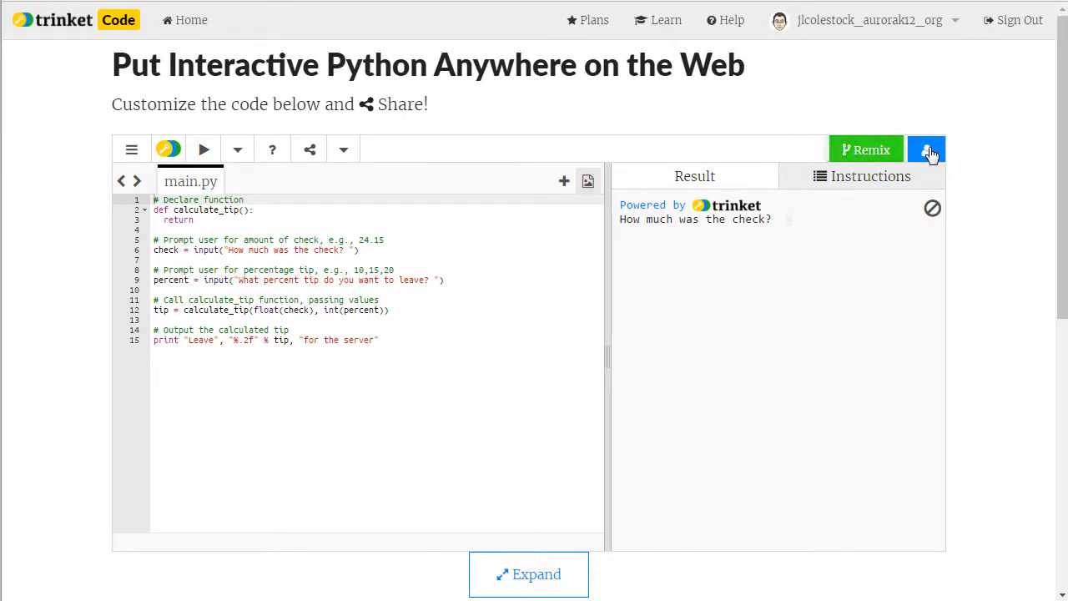
left_click(926, 151)
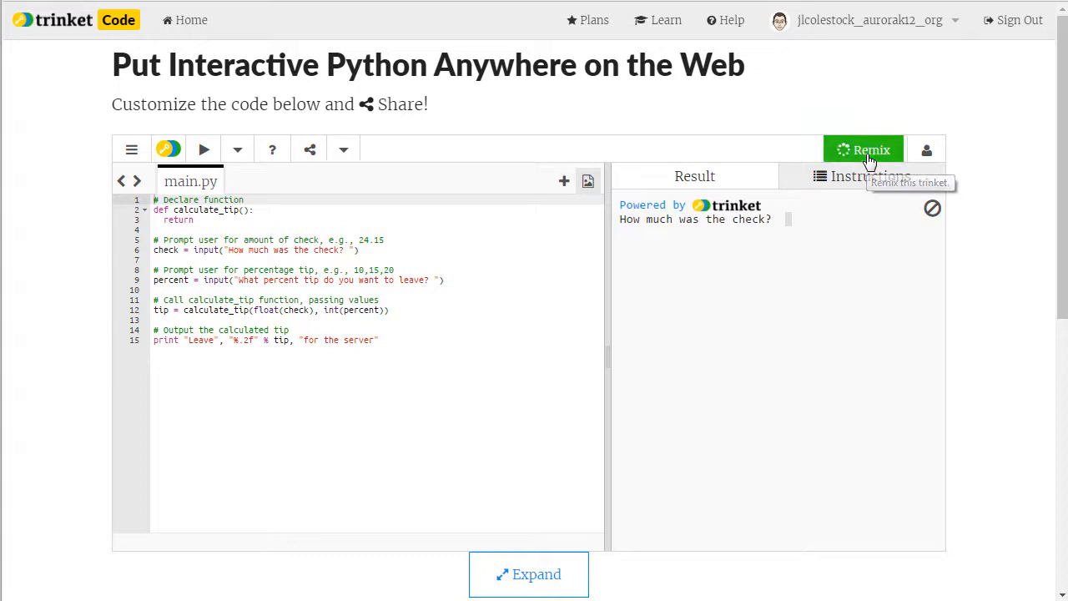
Remix the tip calculator trinket into a personal editable copy.
left_click(864, 150)
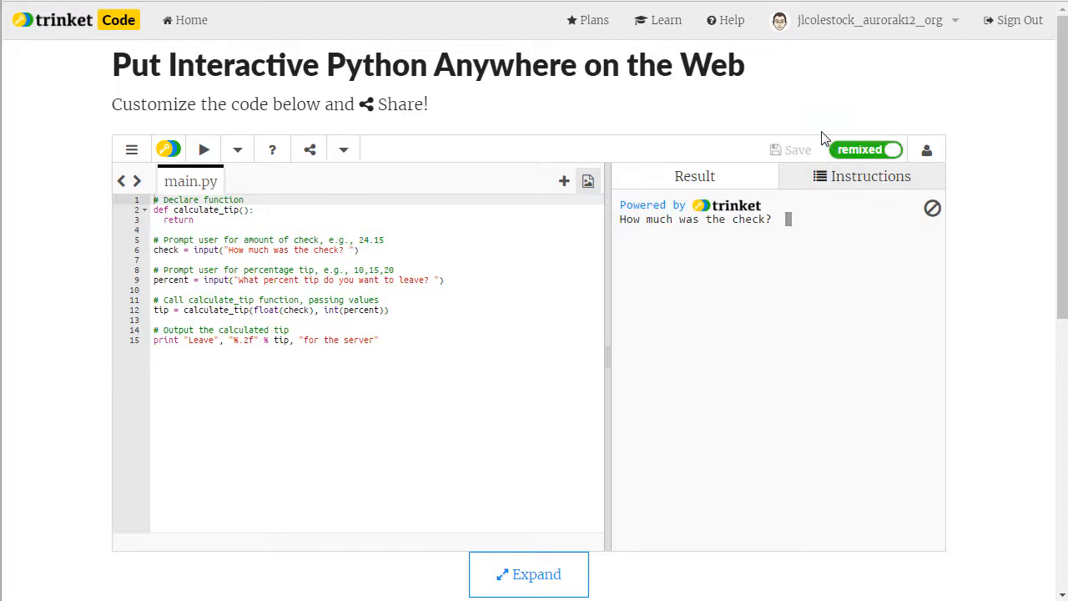
mouse_move(831, 120)
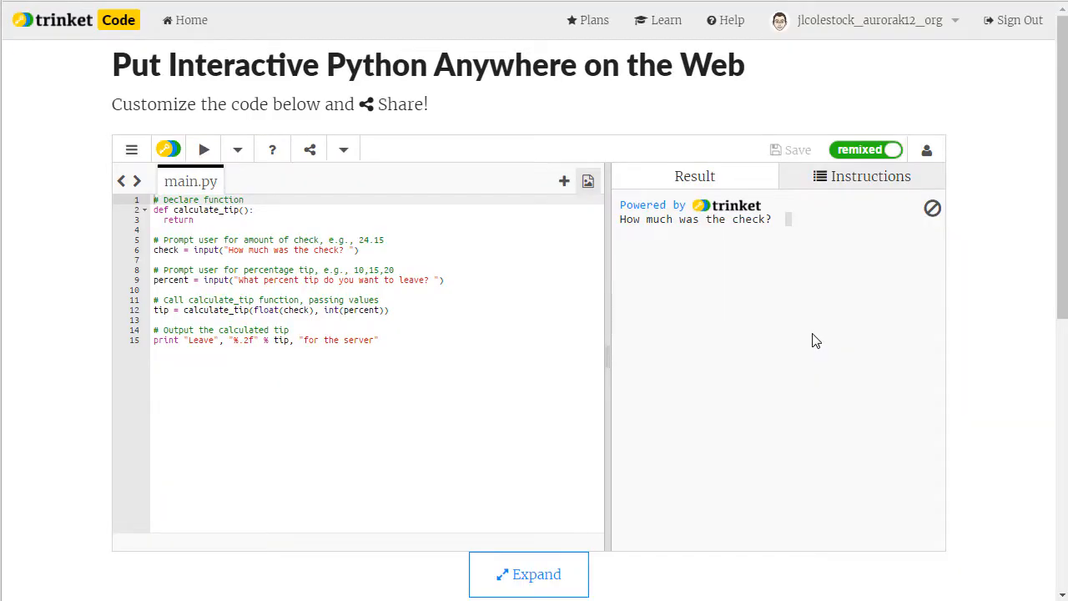
mouse_move(861, 197)
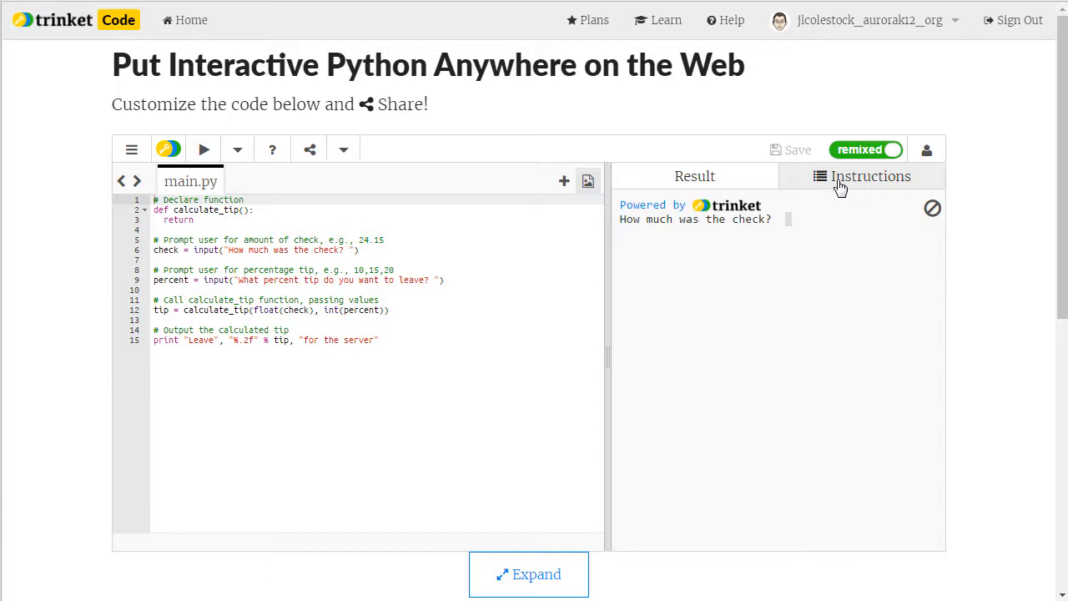
left_click(861, 177)
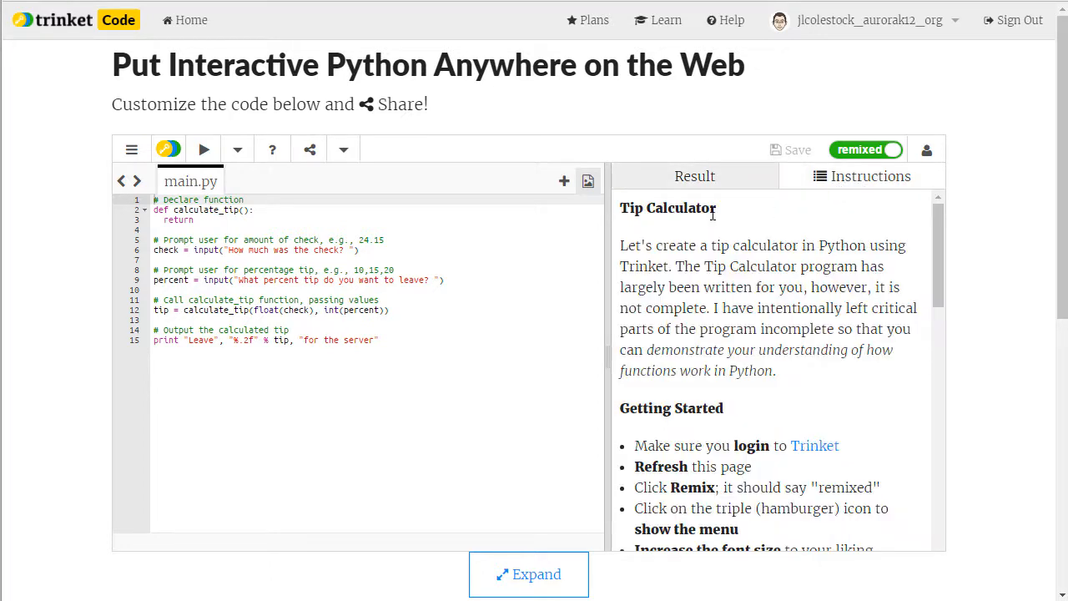
mouse_move(701, 305)
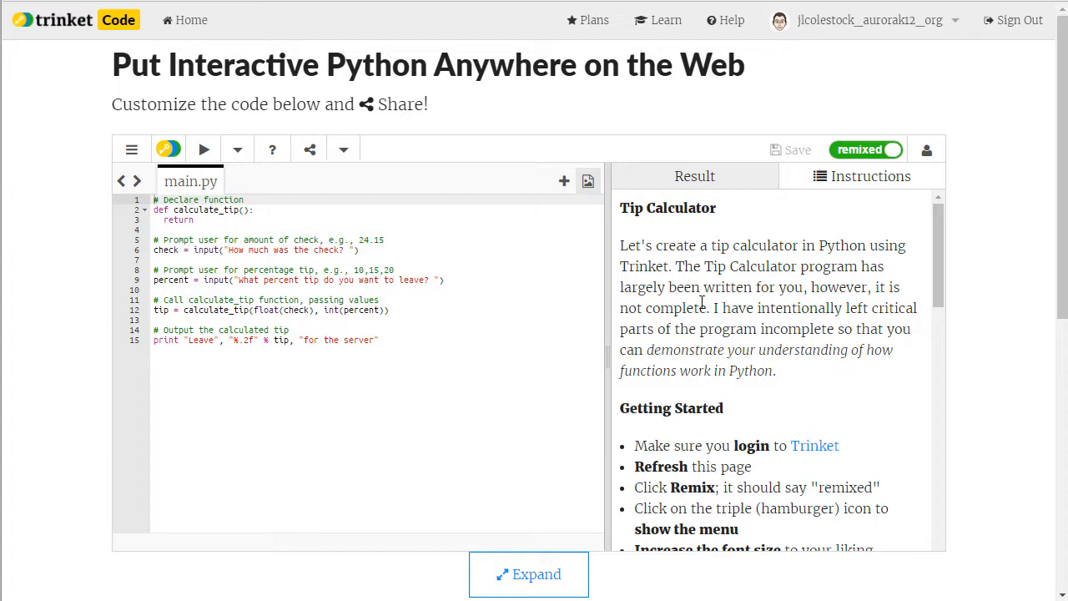
scroll("down", 3)
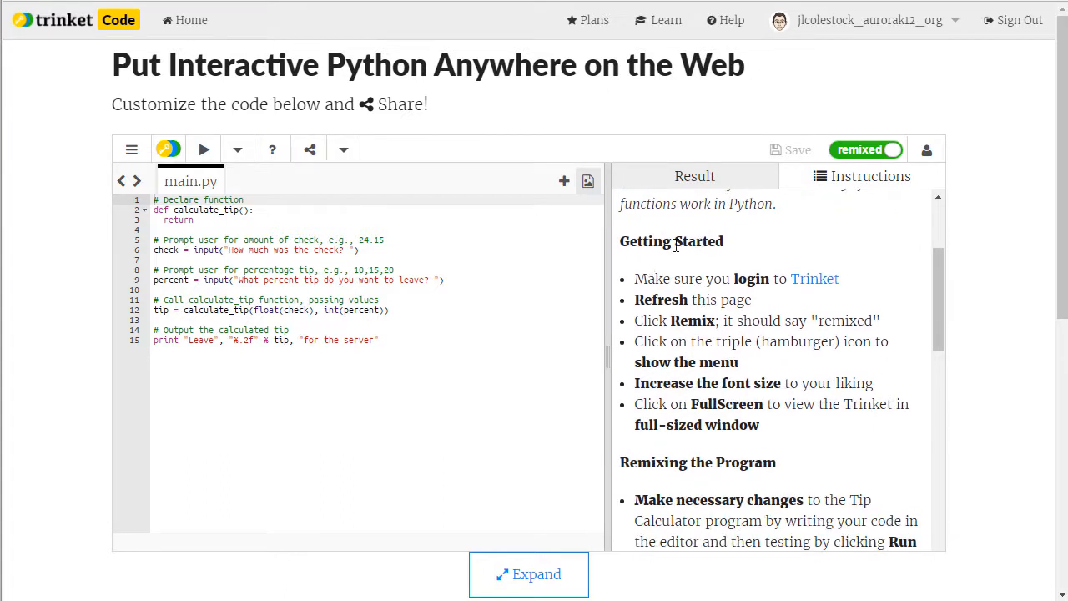
mouse_move(747, 258)
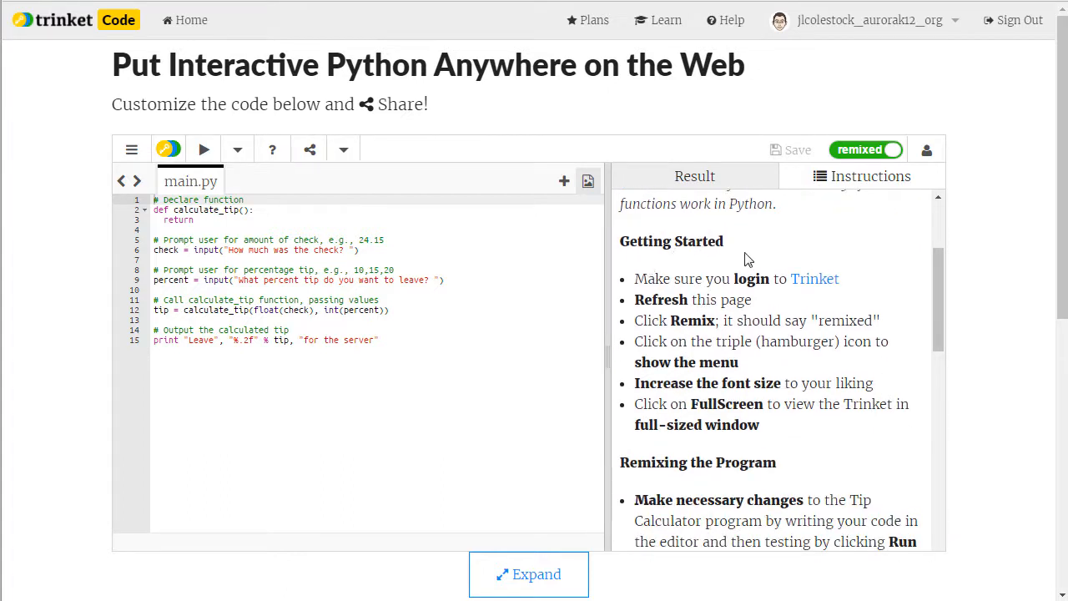
mouse_move(786, 277)
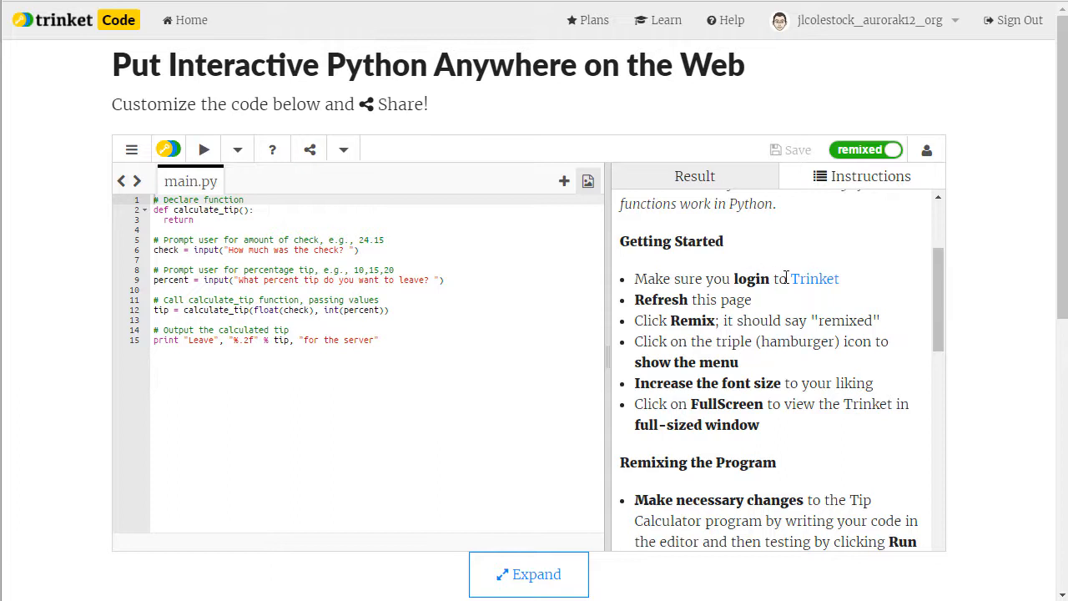
mouse_move(708, 273)
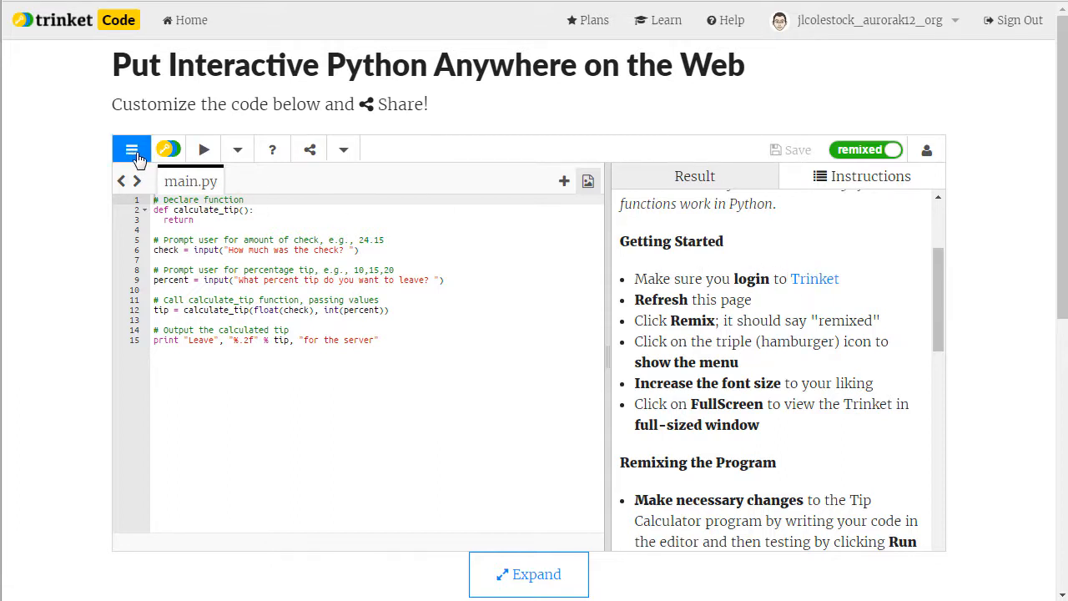
Enlarge the editor font from the hamburger menu, leaving the menu shown.
left_click(130, 151)
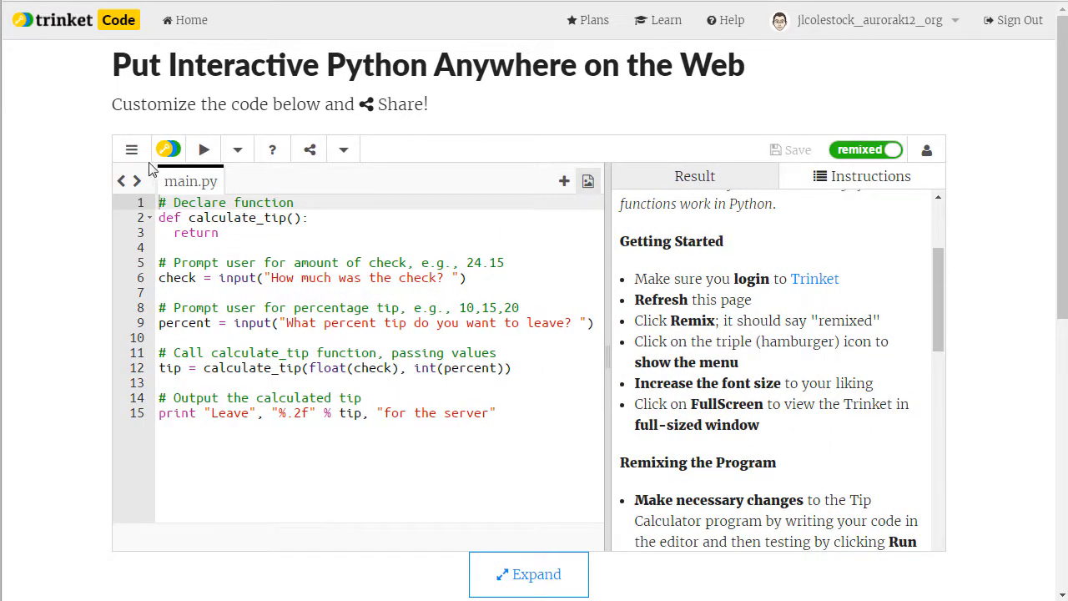
left_click(130, 150)
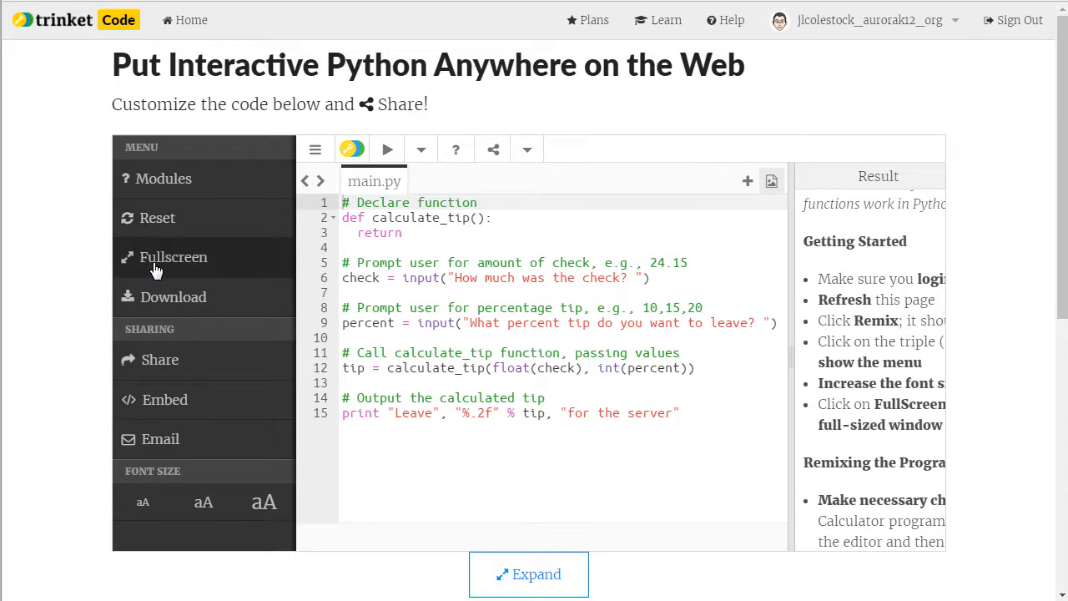
mouse_move(454, 282)
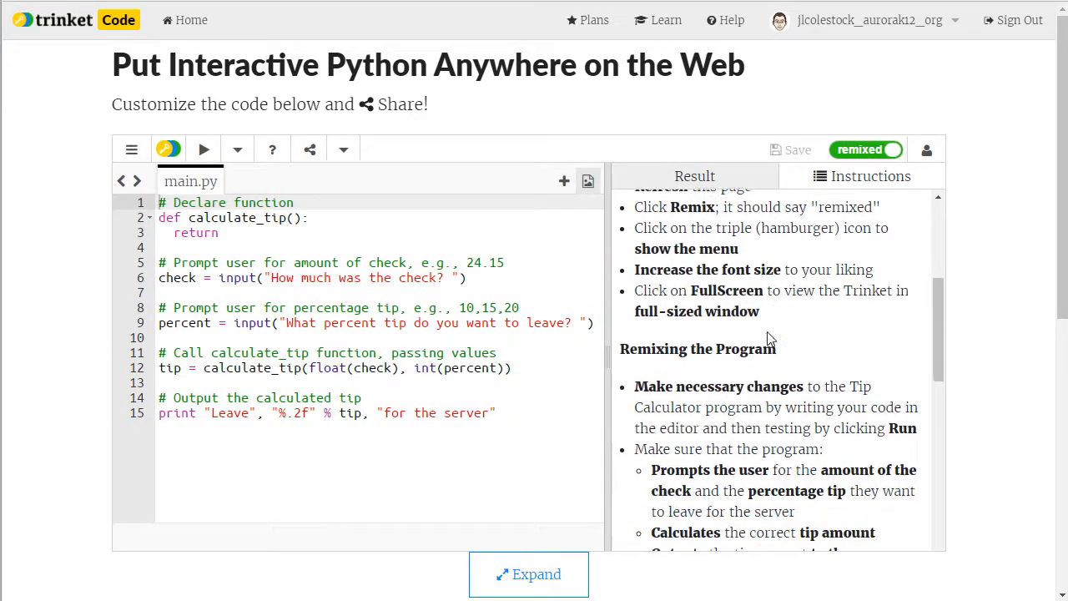
scroll("down", 3)
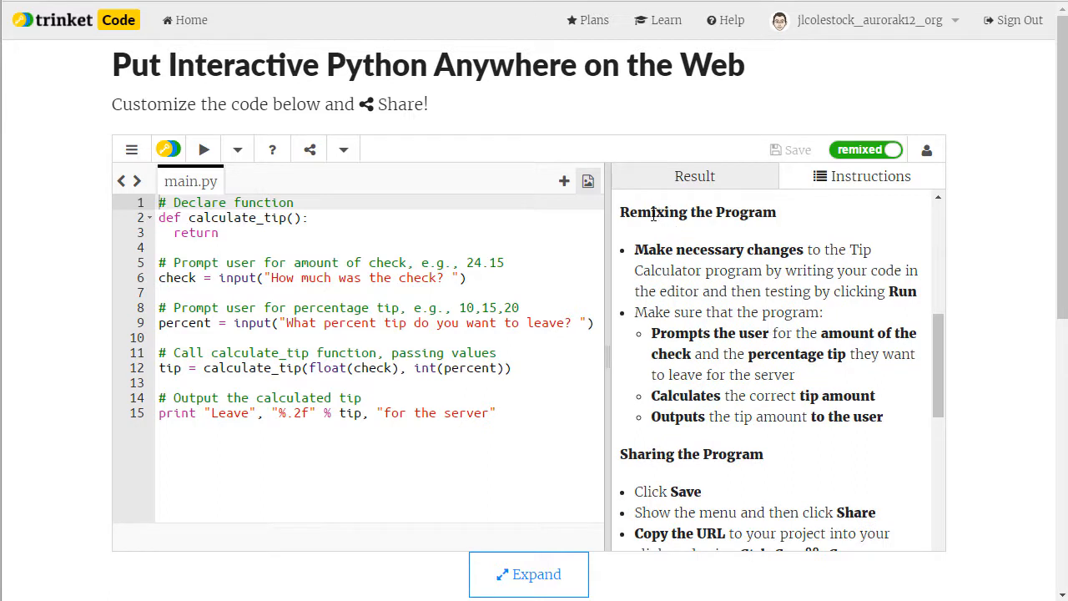
mouse_move(762, 374)
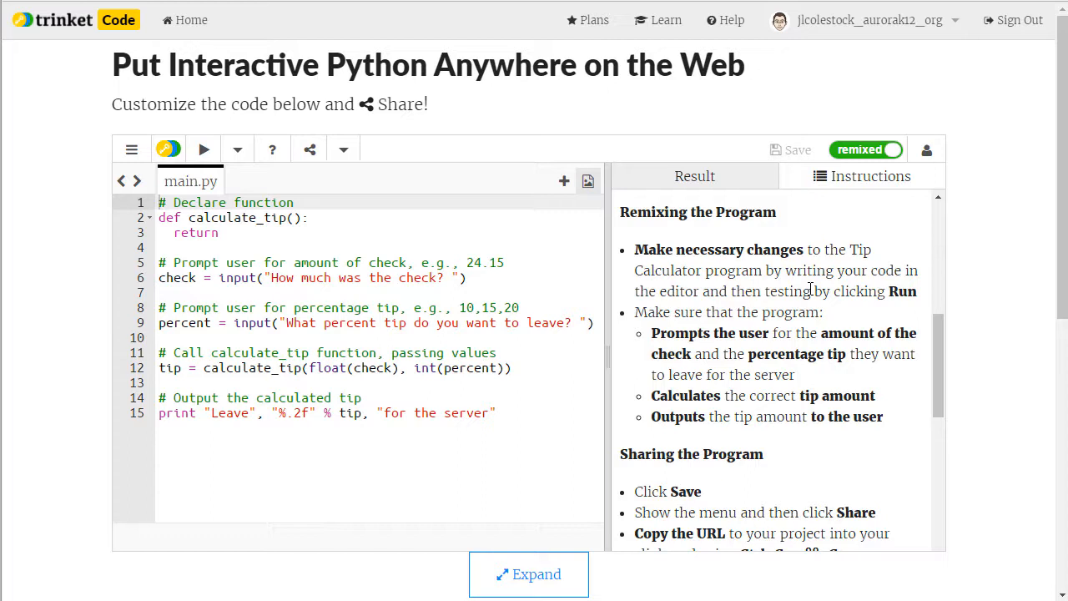
mouse_move(648, 250)
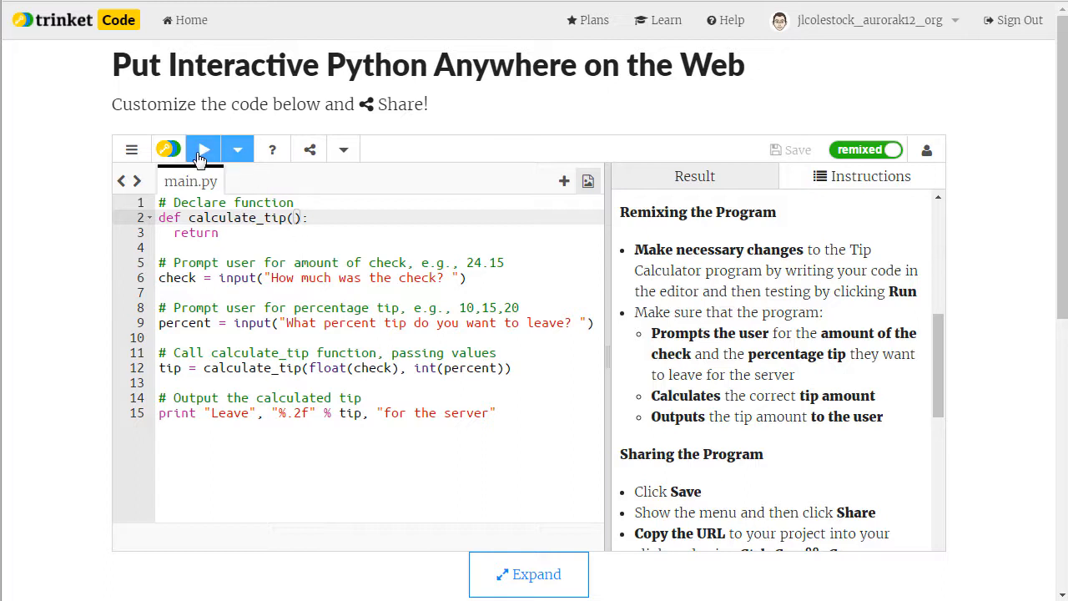
Run the tip calculator with check 50 and tip 5, hitting the calculate_tip TypeError.
left_click(203, 150)
type("50")
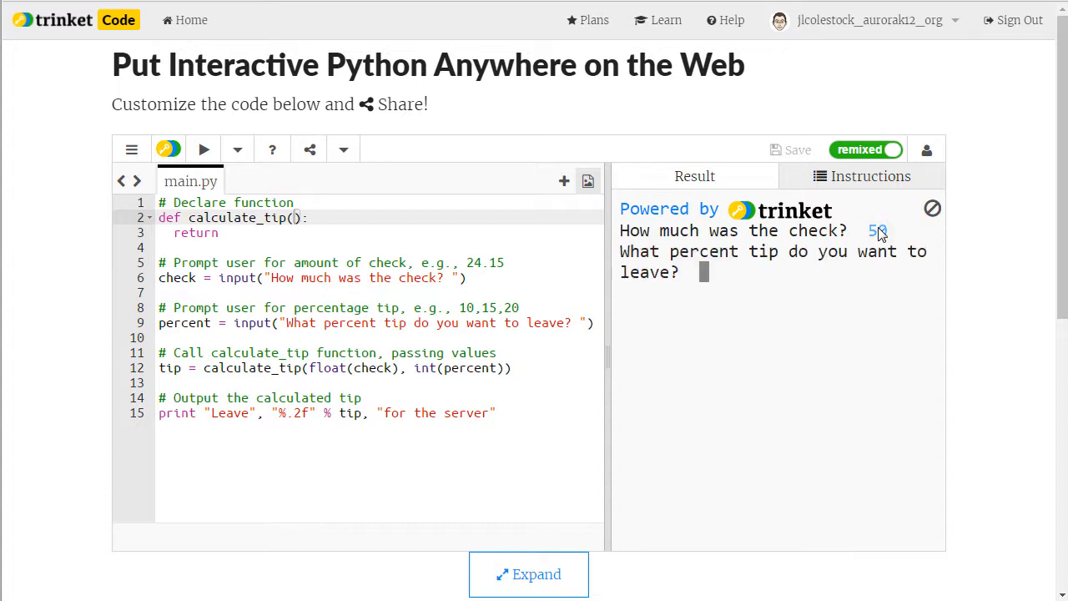
type("5")
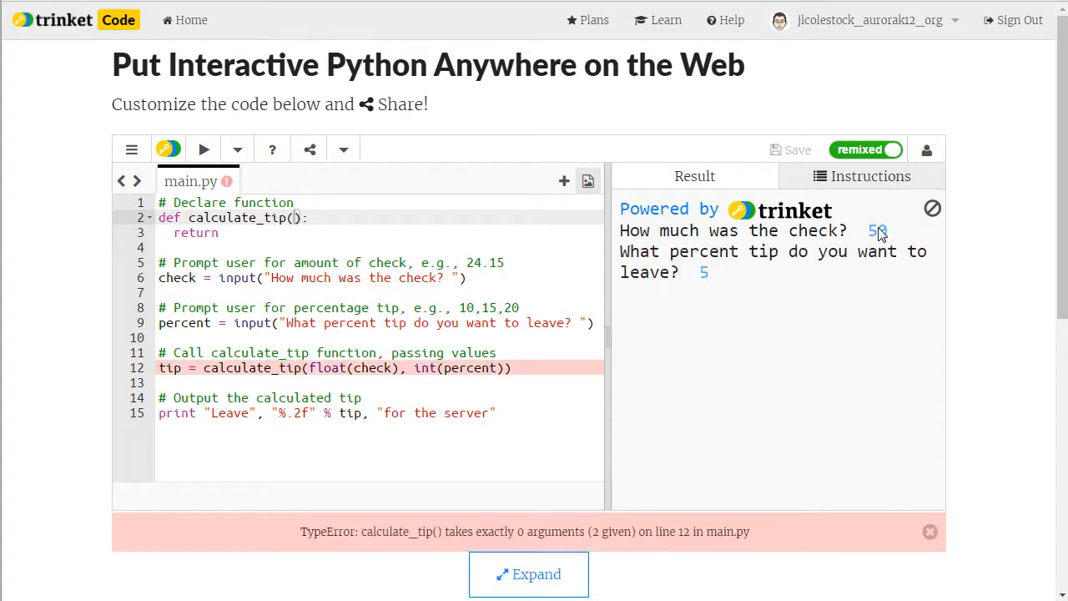
mouse_move(618, 515)
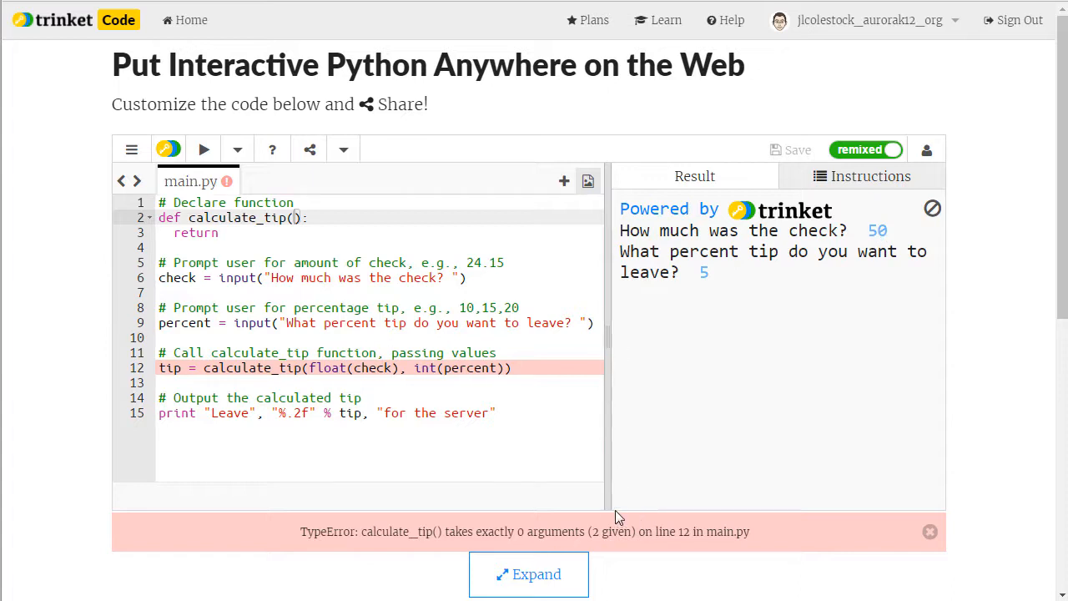
mouse_move(509, 444)
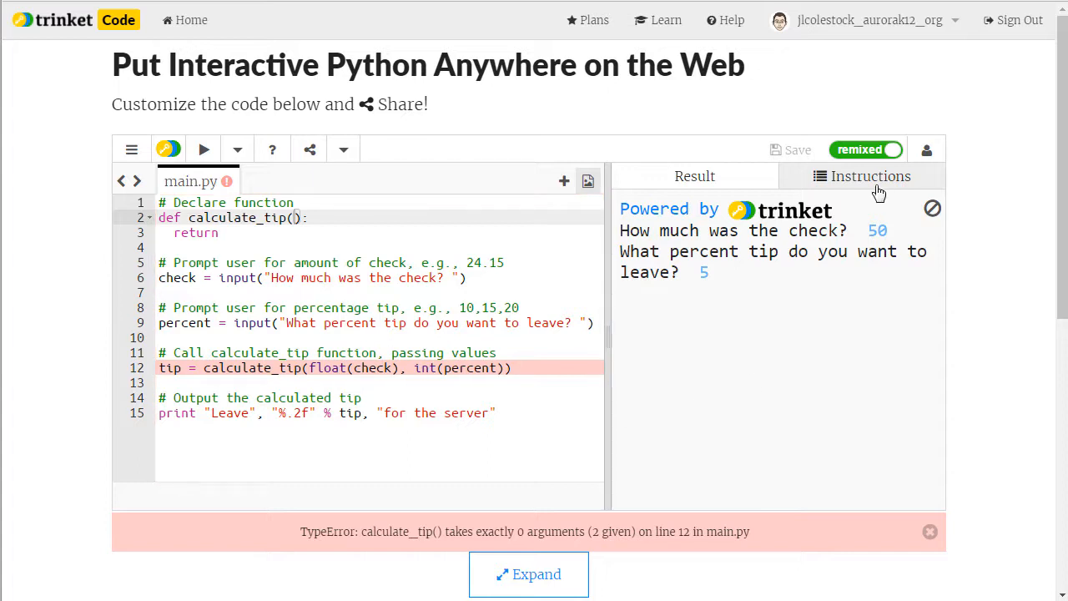
Switch the side panel back to the remix instructions while the line-12 TypeError remains.
left_click(870, 177)
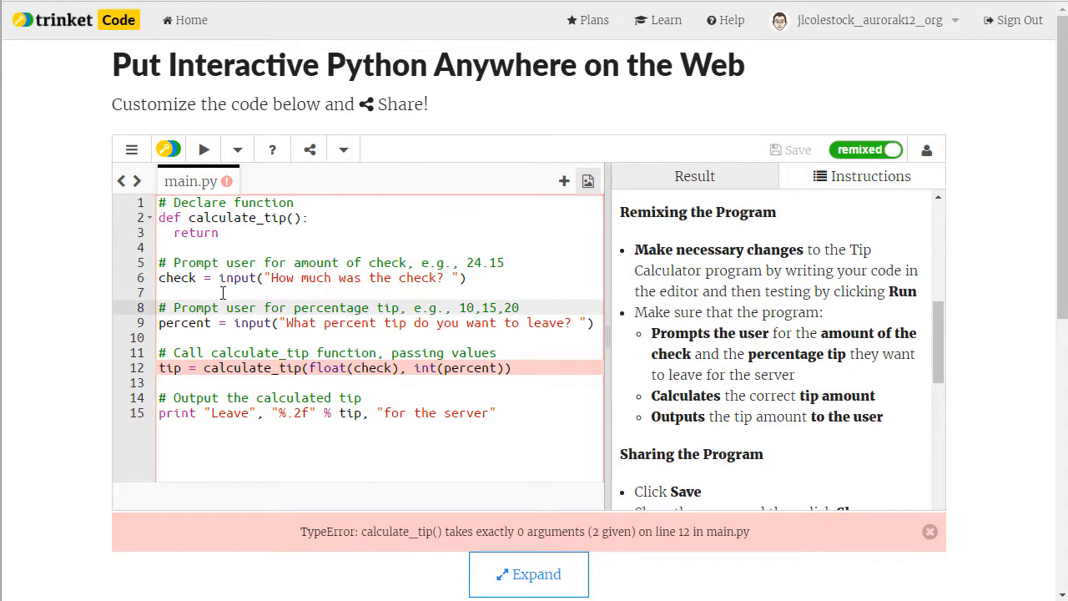
mouse_move(204, 150)
type(" check * (percent / 100)")
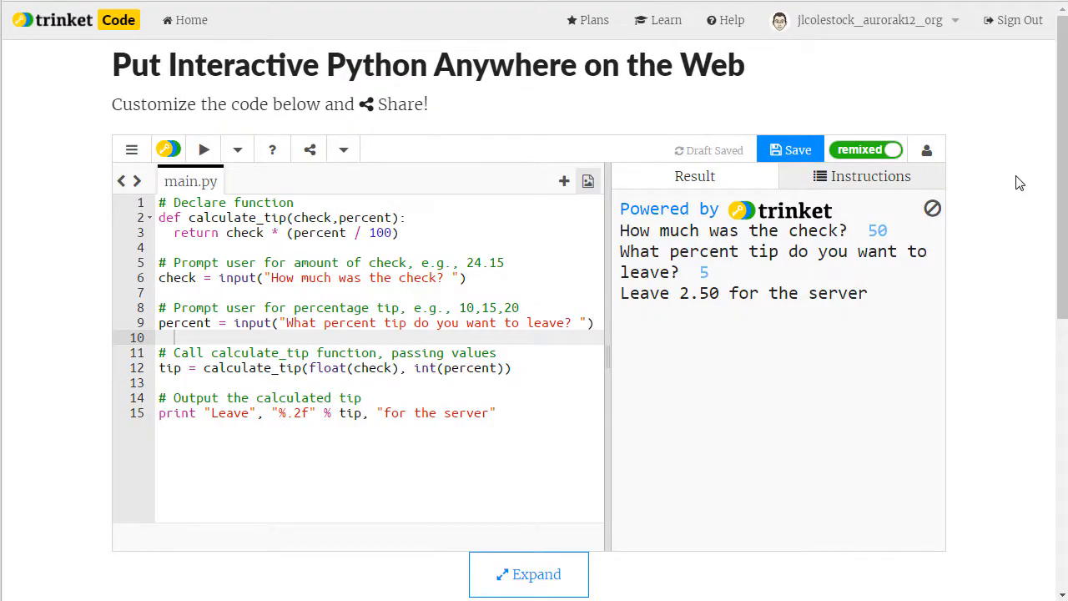
mouse_move(797, 154)
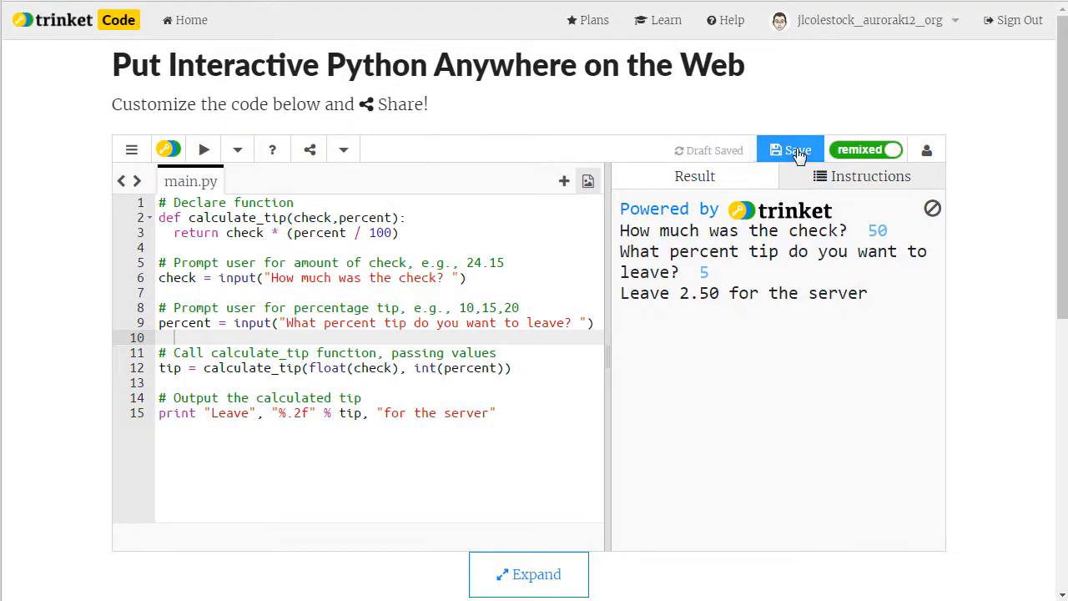
Save the remix whose calculate_tip(check, percent) prints Leave 2.50 for the server.
left_click(791, 150)
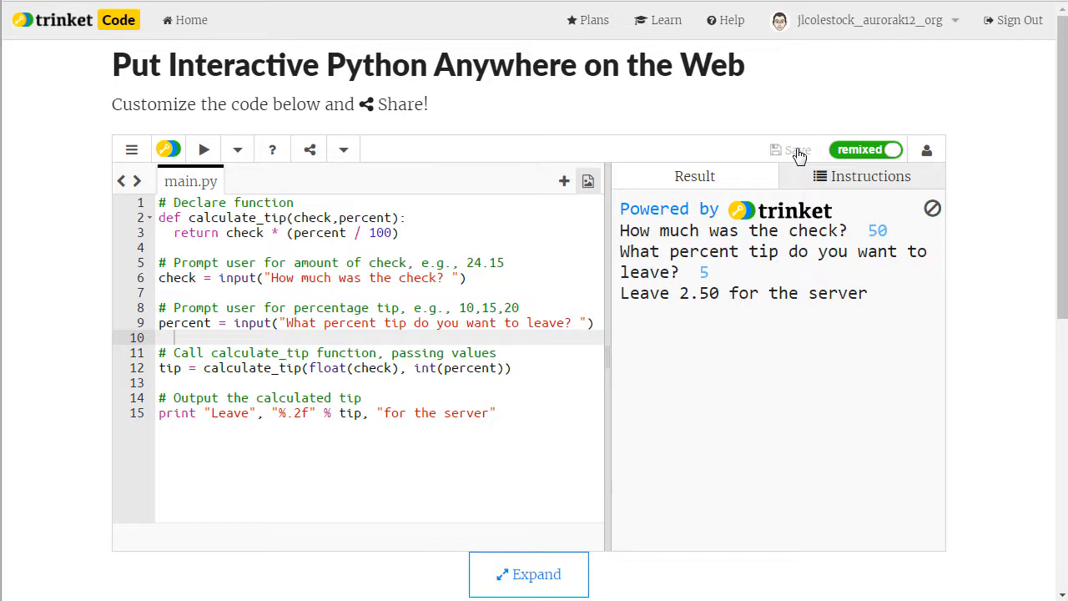
mouse_move(204, 150)
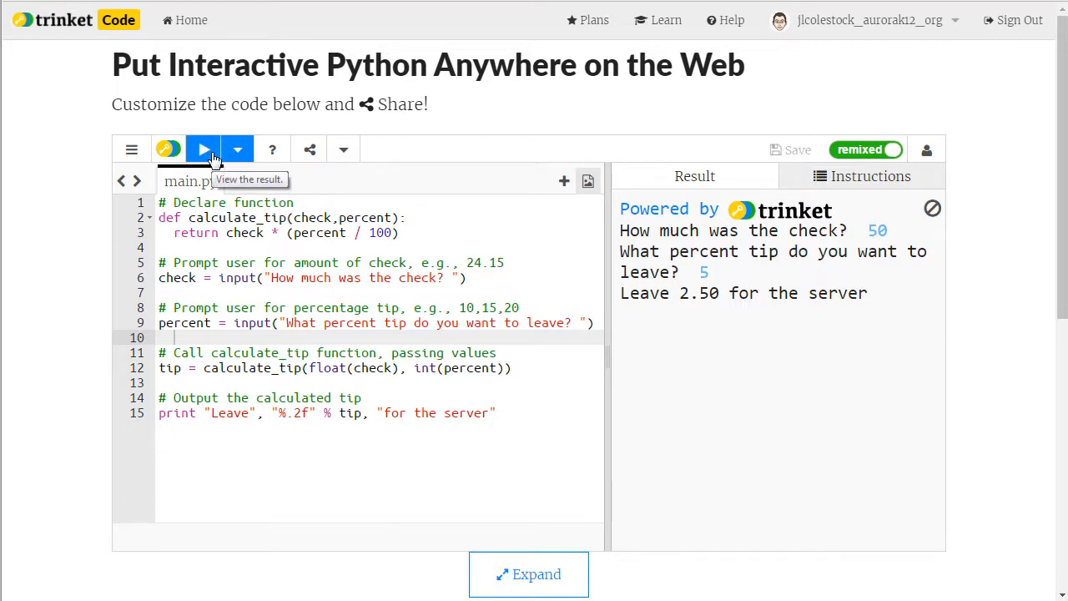
mouse_move(717, 250)
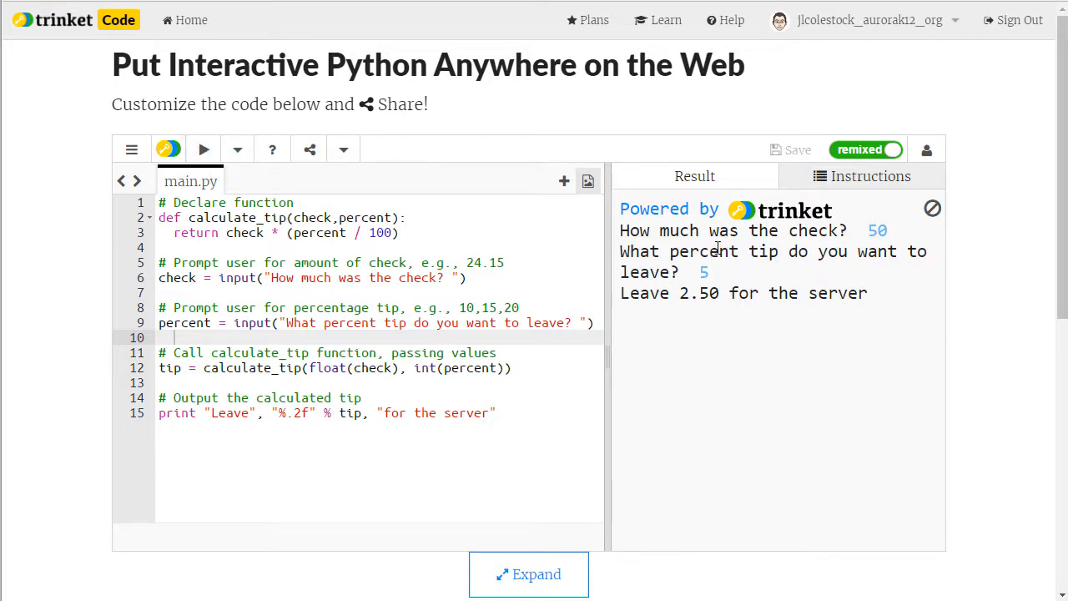
Show the instructions' Sharing the Program section beside the saved code.
left_click(869, 177)
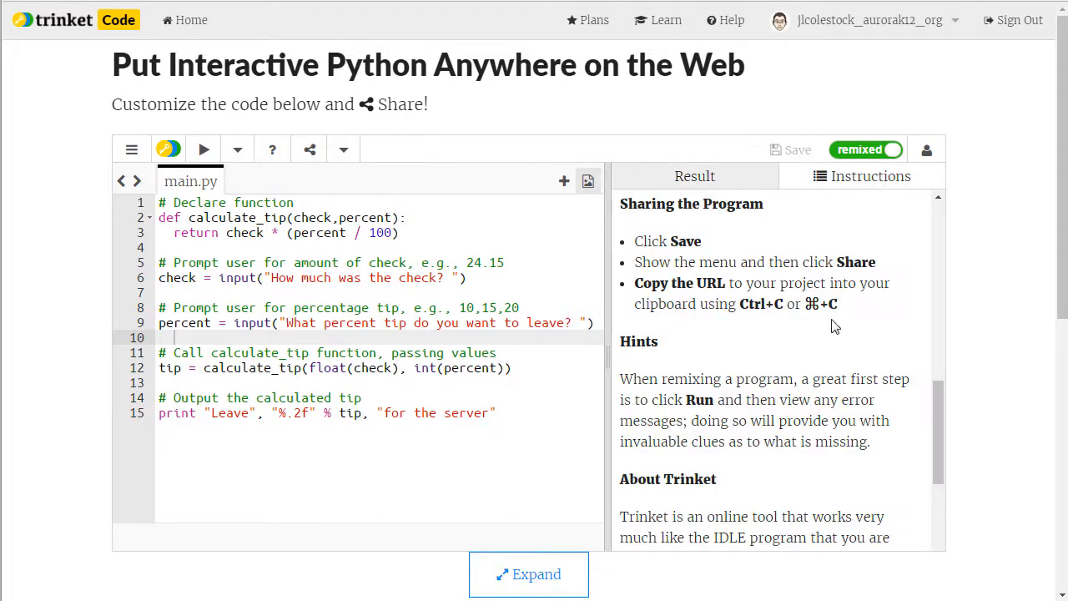
mouse_move(686, 227)
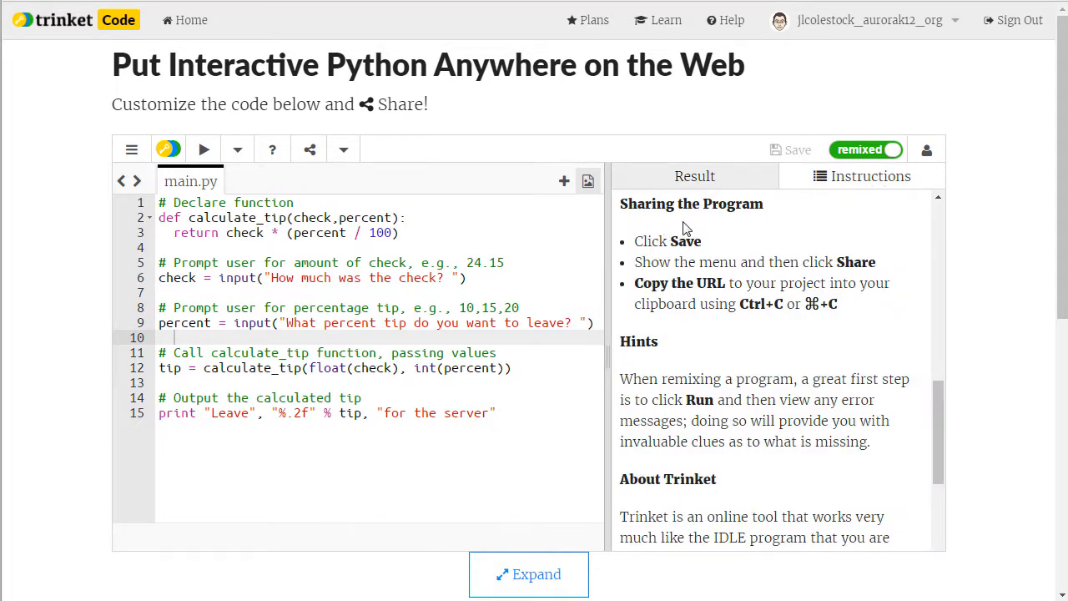
mouse_move(705, 219)
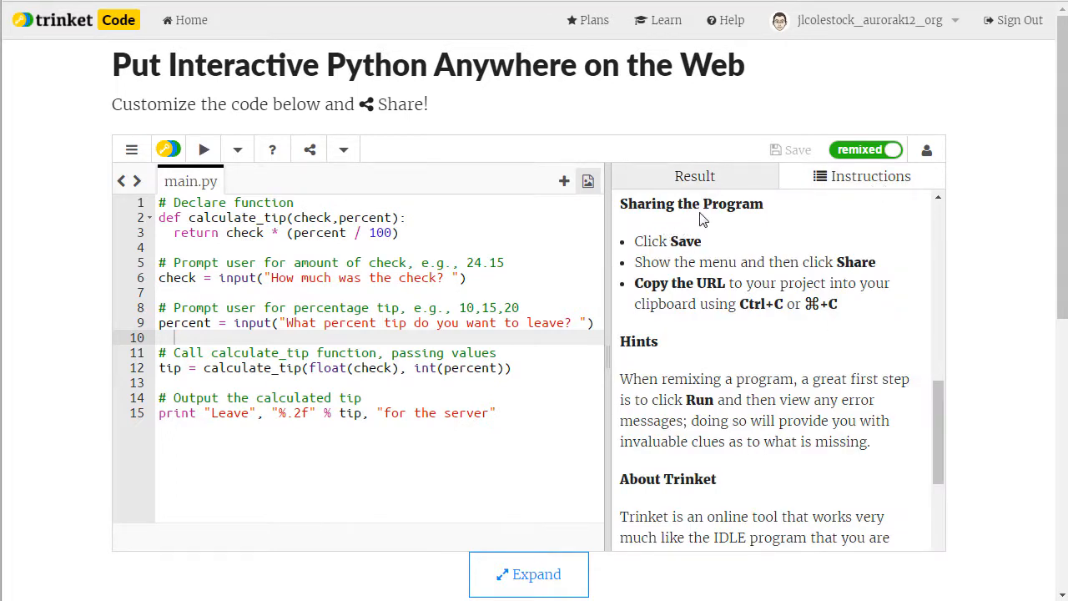
mouse_move(684, 247)
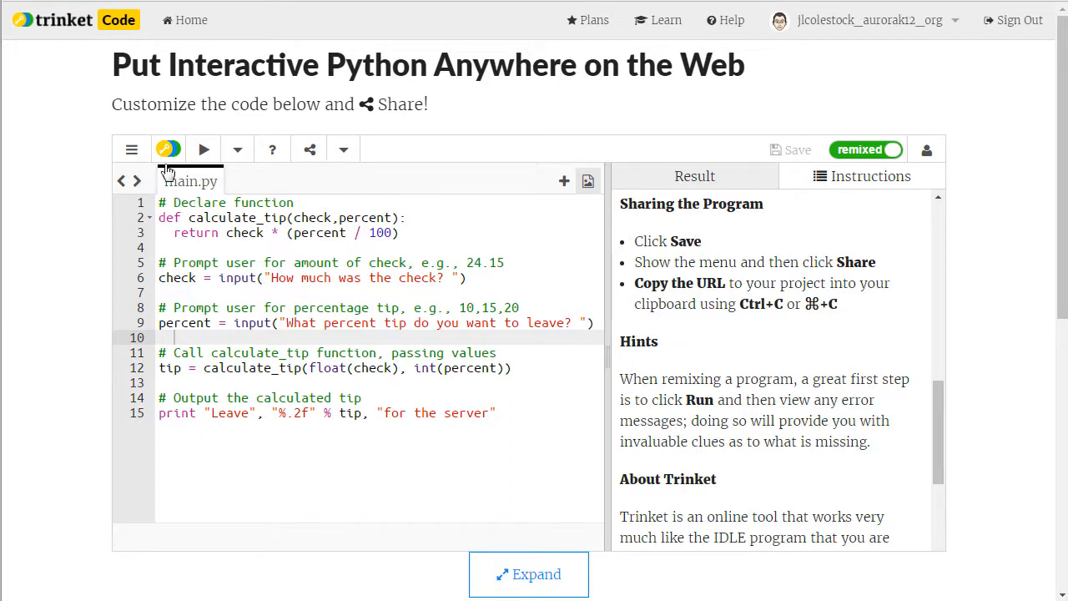
Share the trinket via the menu, leaving its share URL selected for copying.
left_click(130, 150)
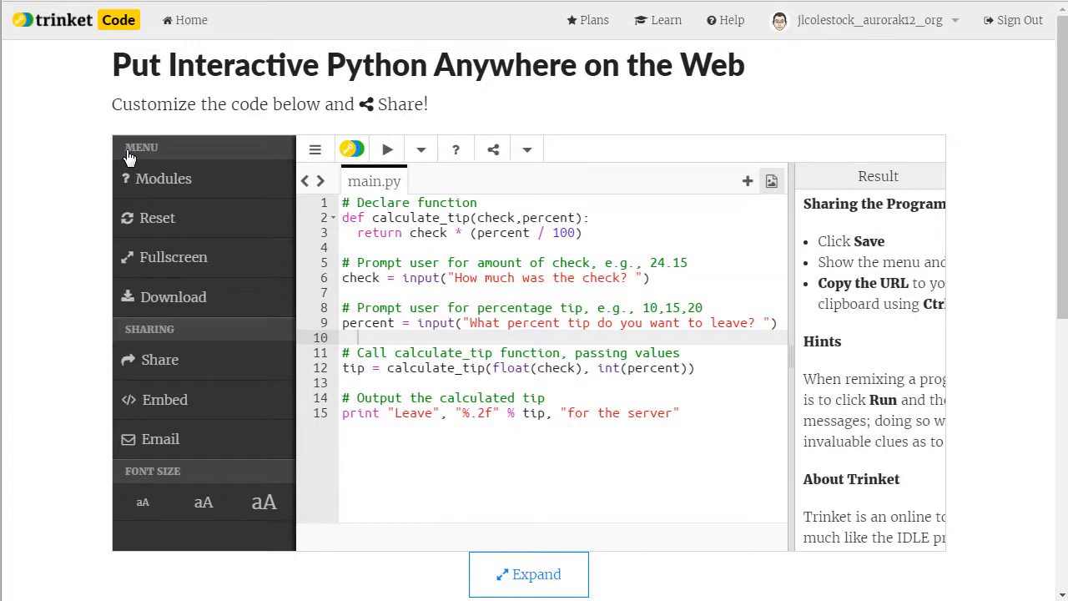
left_click(161, 358)
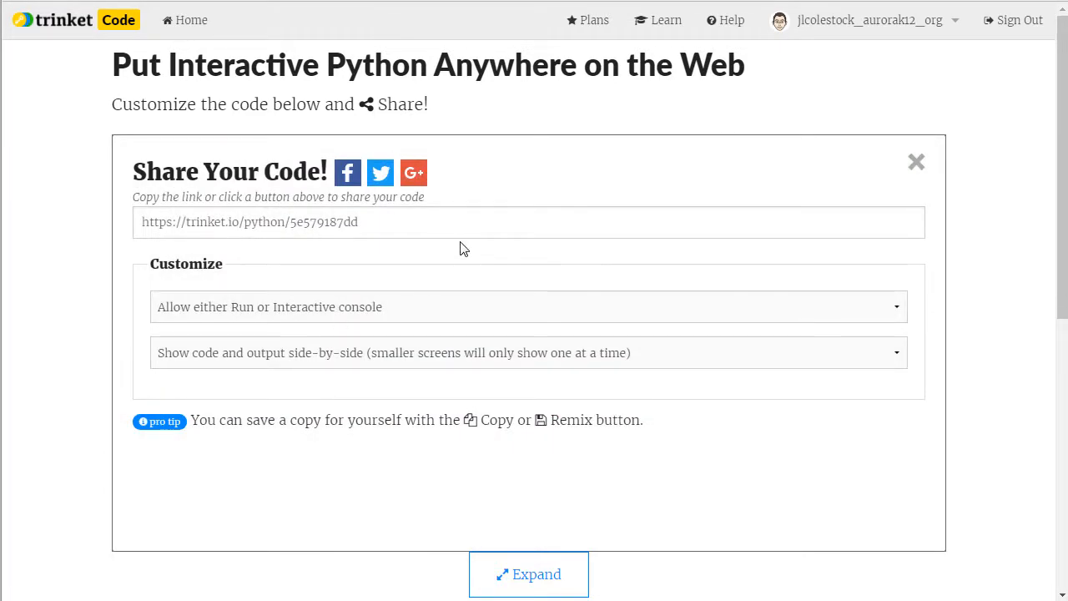
left_click(248, 222)
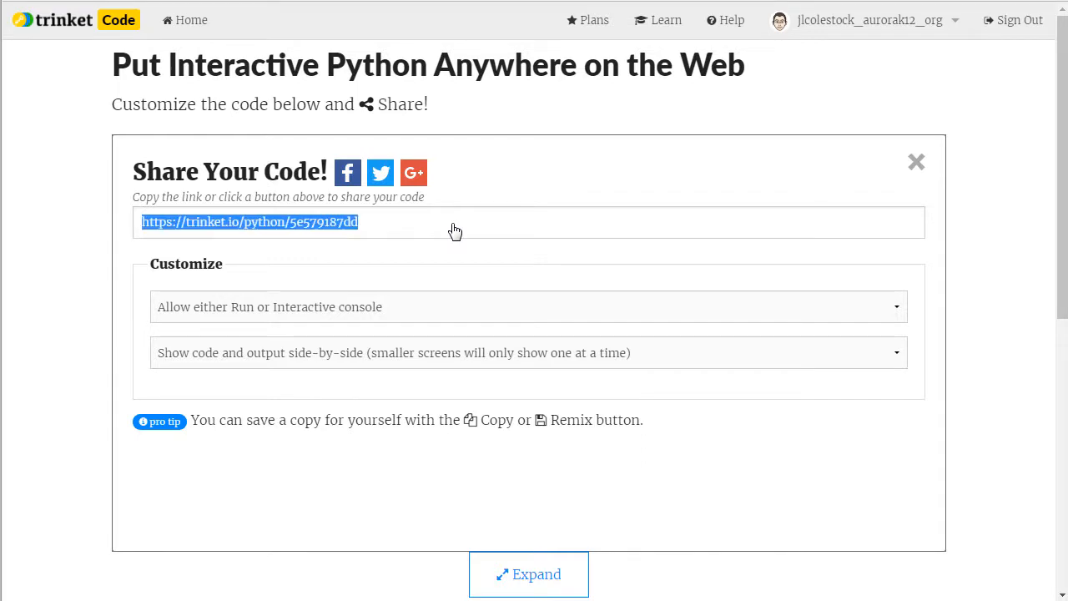